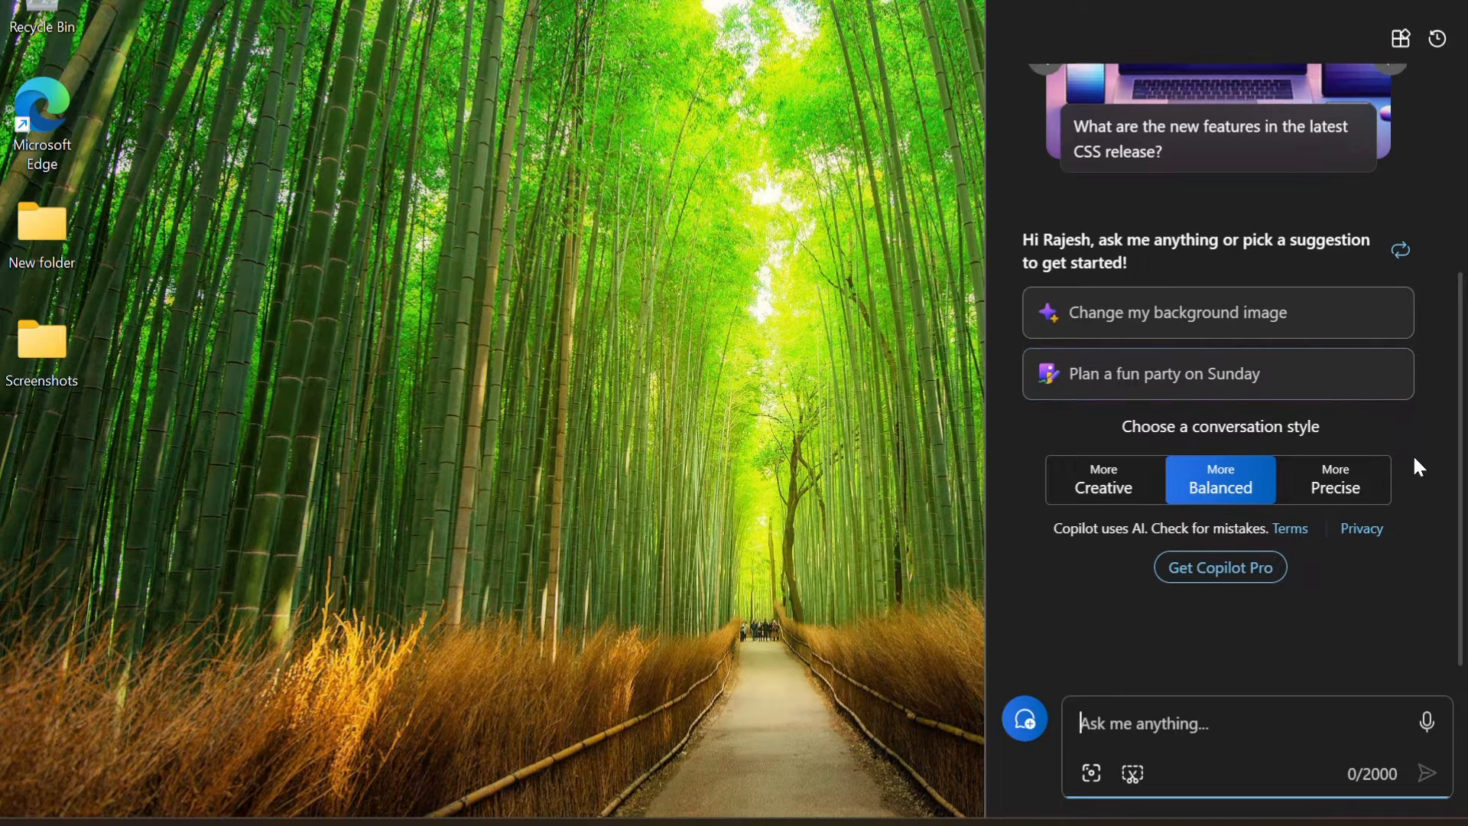
# Scroll the Widgets board and cycle through Copilot's suggested prompts before closing both panels
pyautogui.scroll(3)
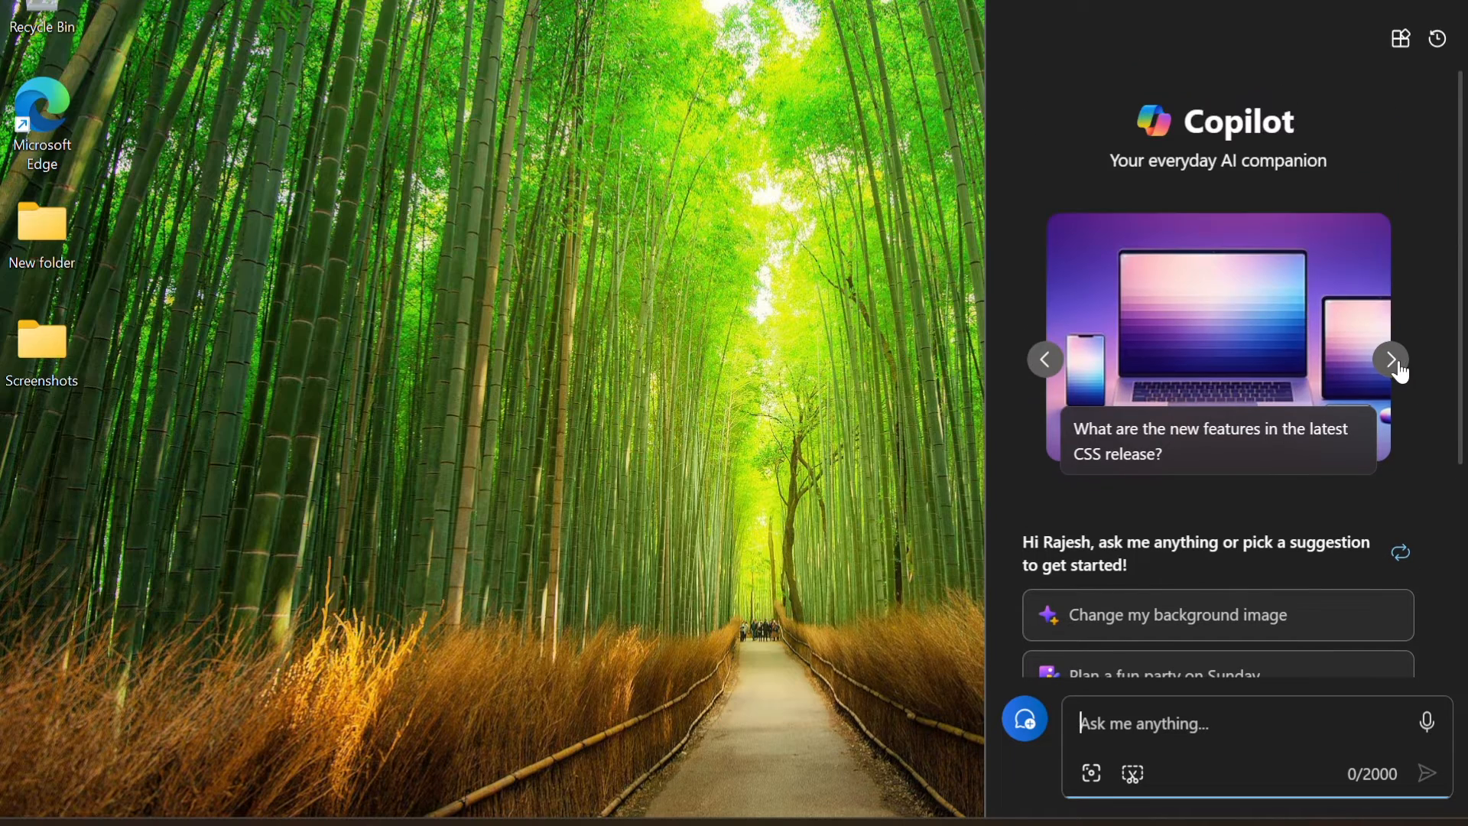
pyautogui.click(1390, 360)
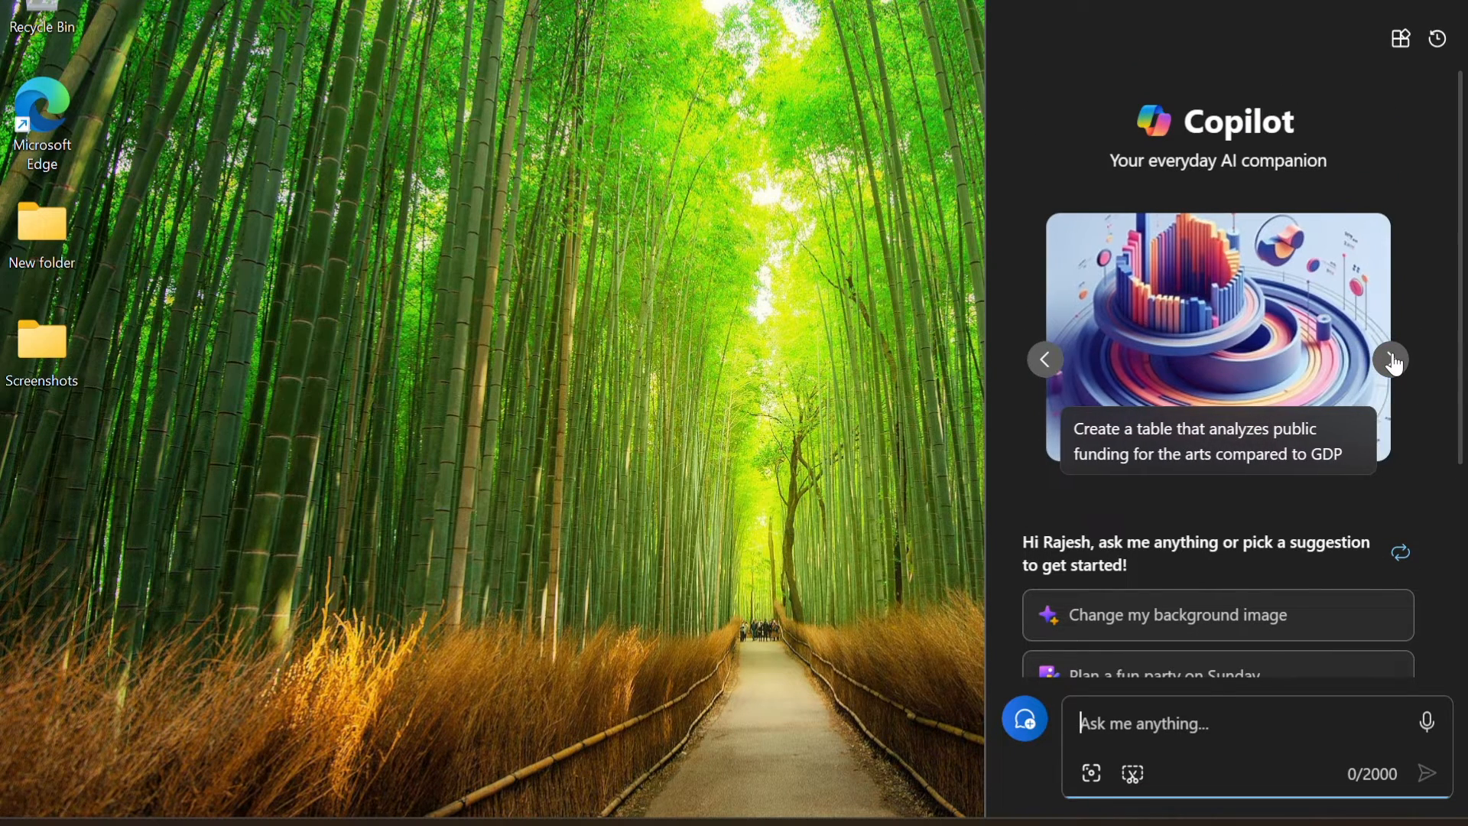
pyautogui.click(1390, 359)
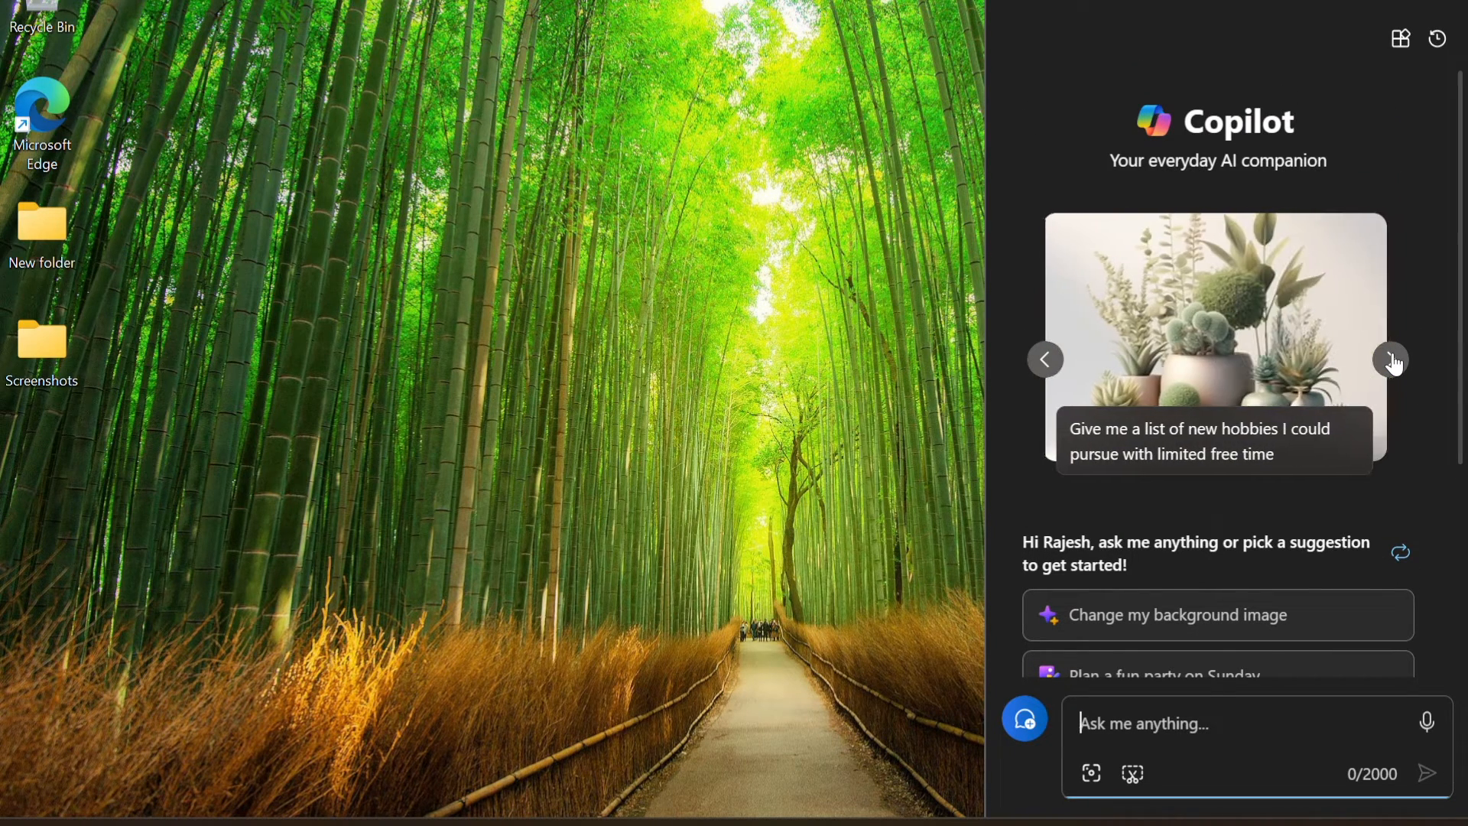
pyautogui.click(1392, 359)
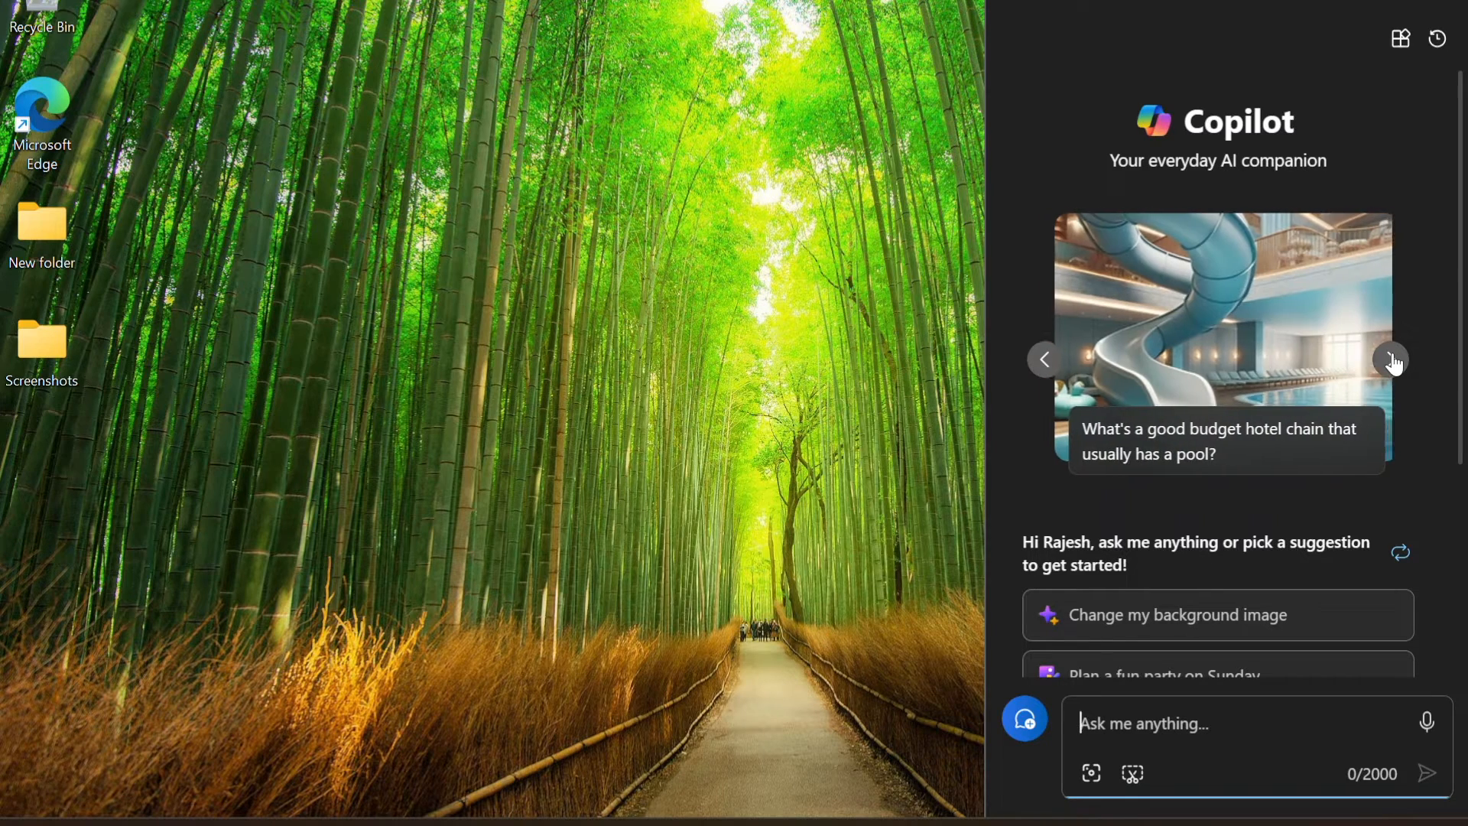
pyautogui.click(1392, 358)
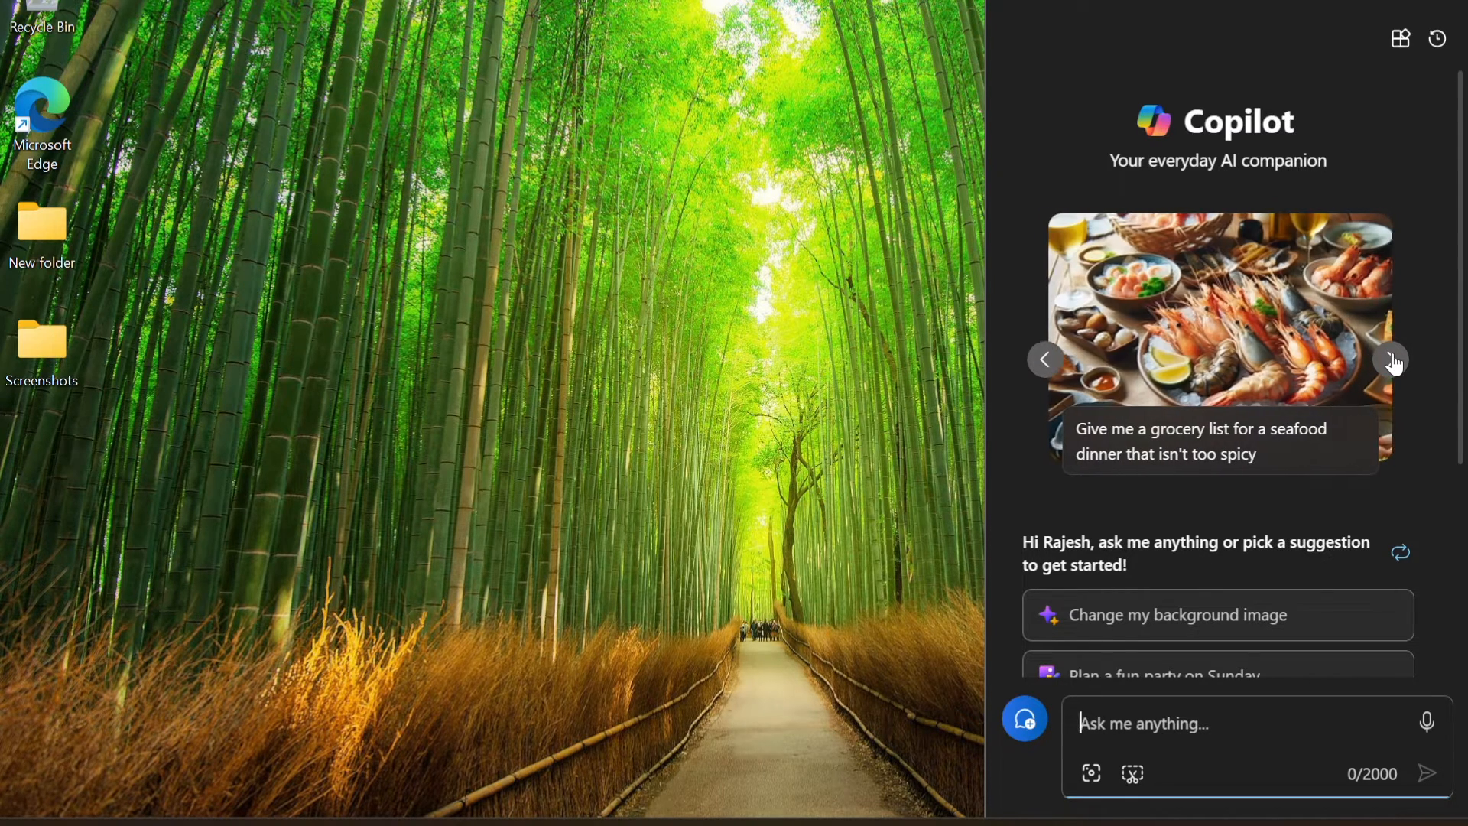
pyautogui.click(1391, 360)
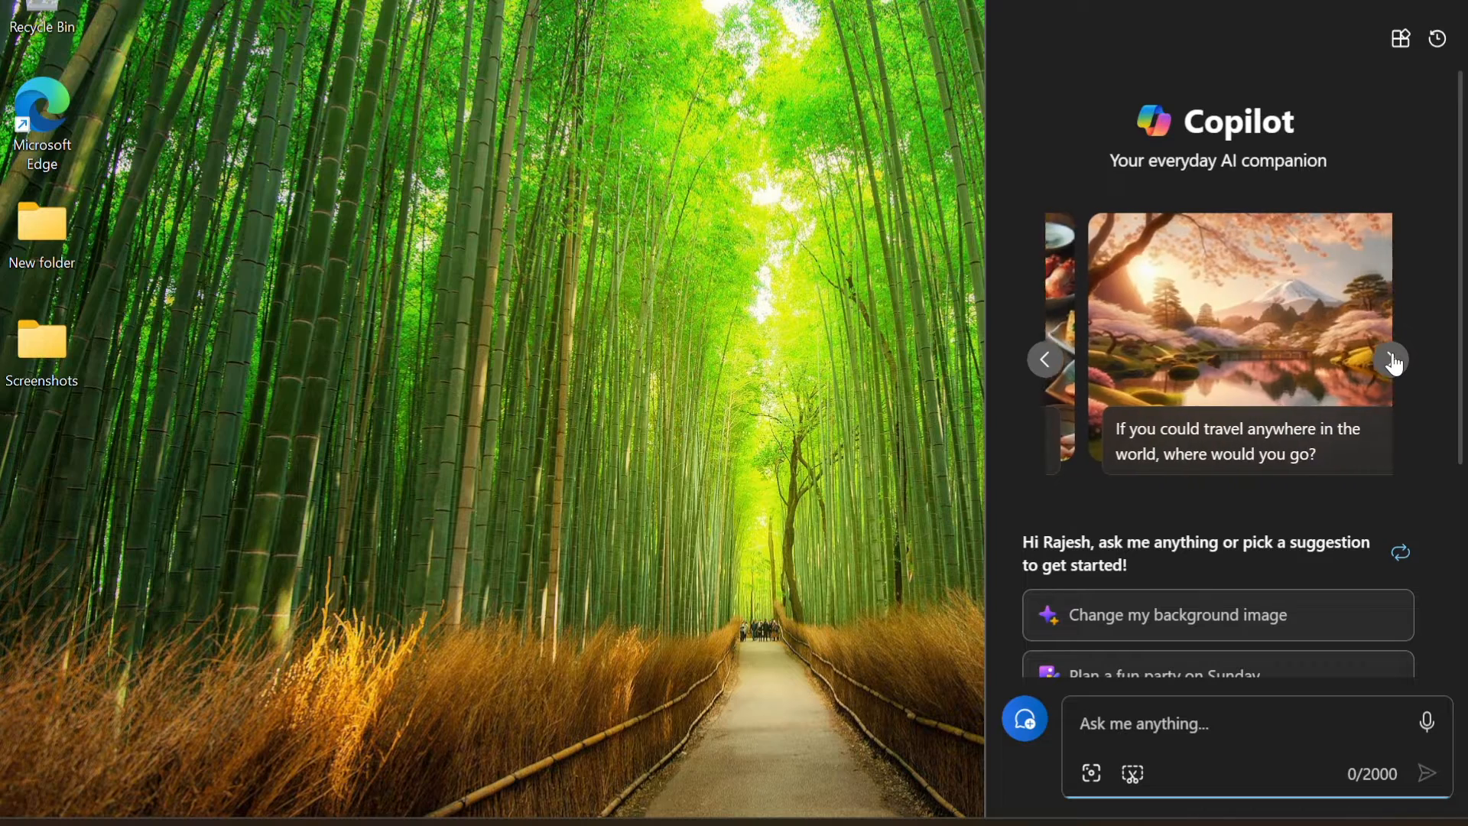
pyautogui.click(1391, 359)
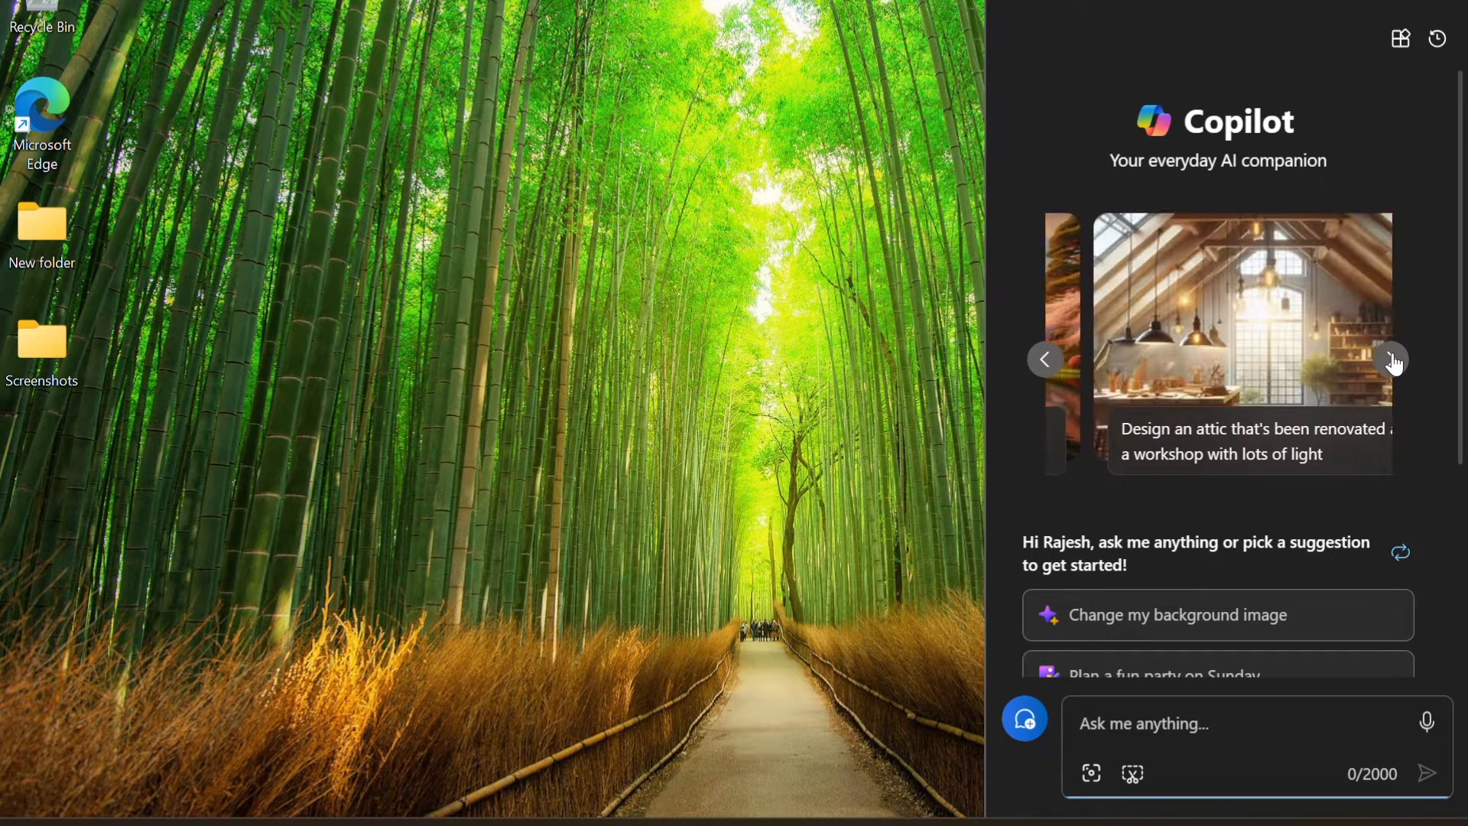
pyautogui.click(1391, 359)
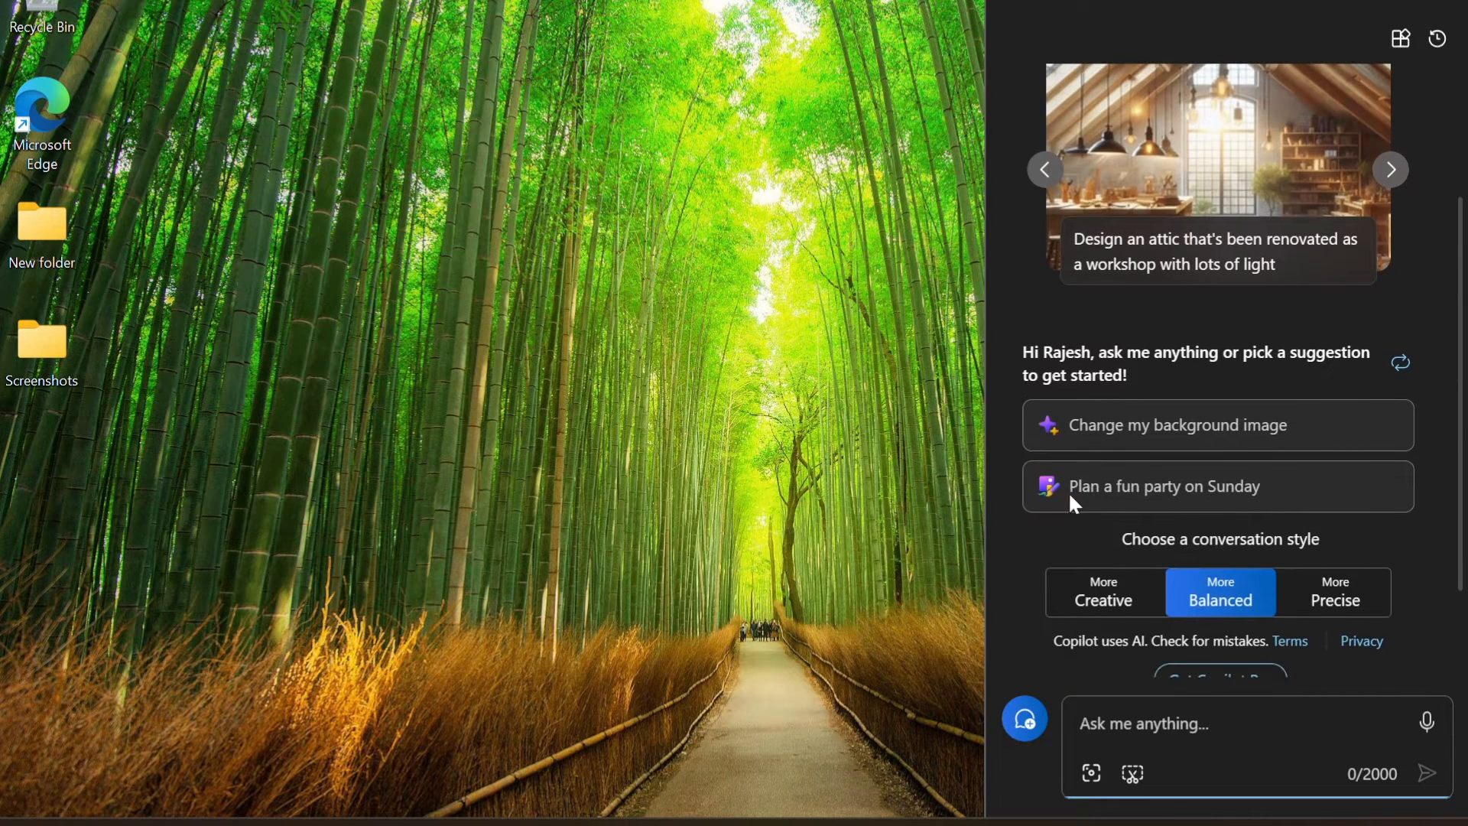
pyautogui.moveTo(10, 771)
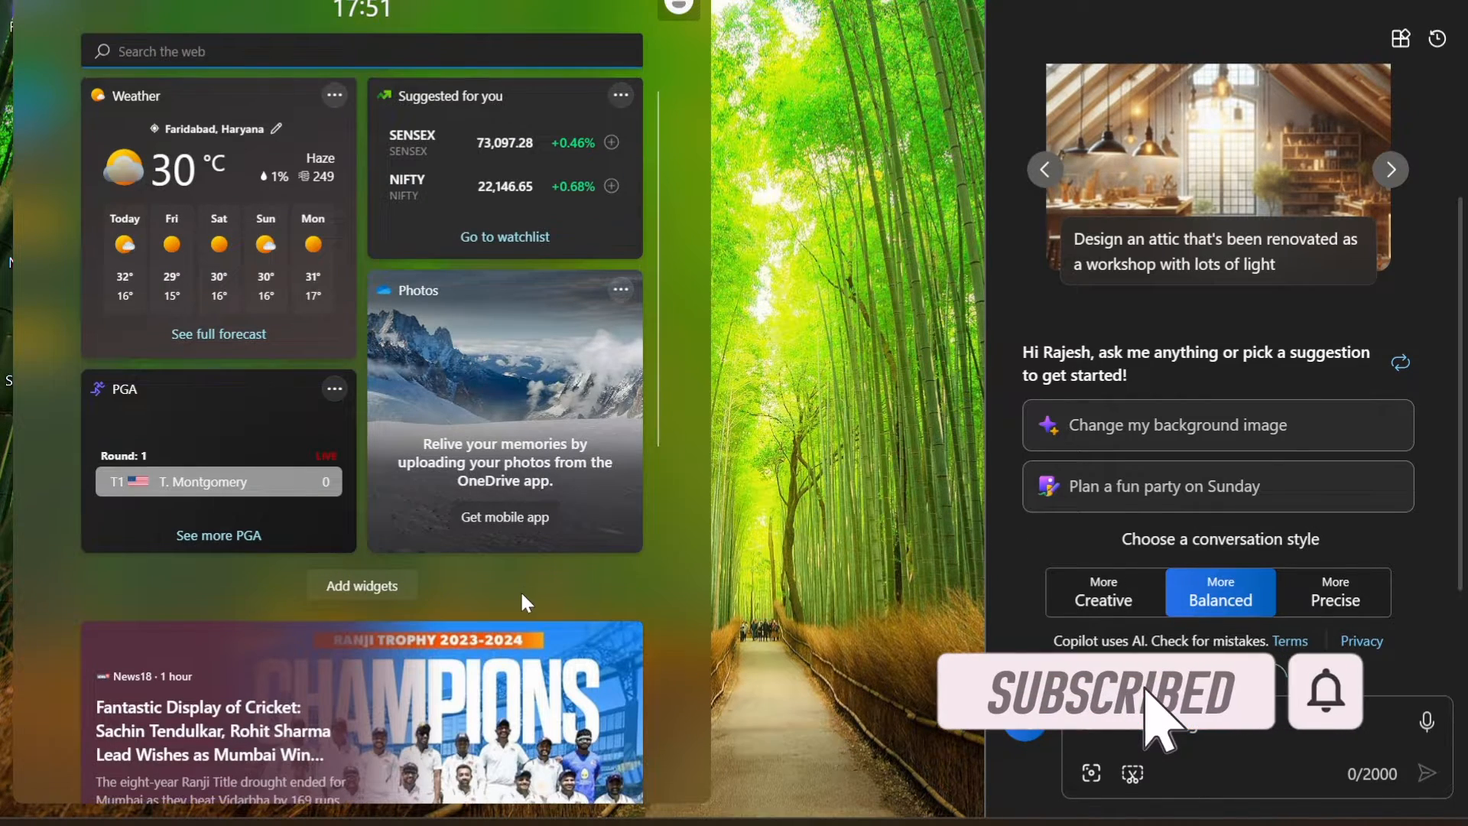
pyautogui.scroll(-3)
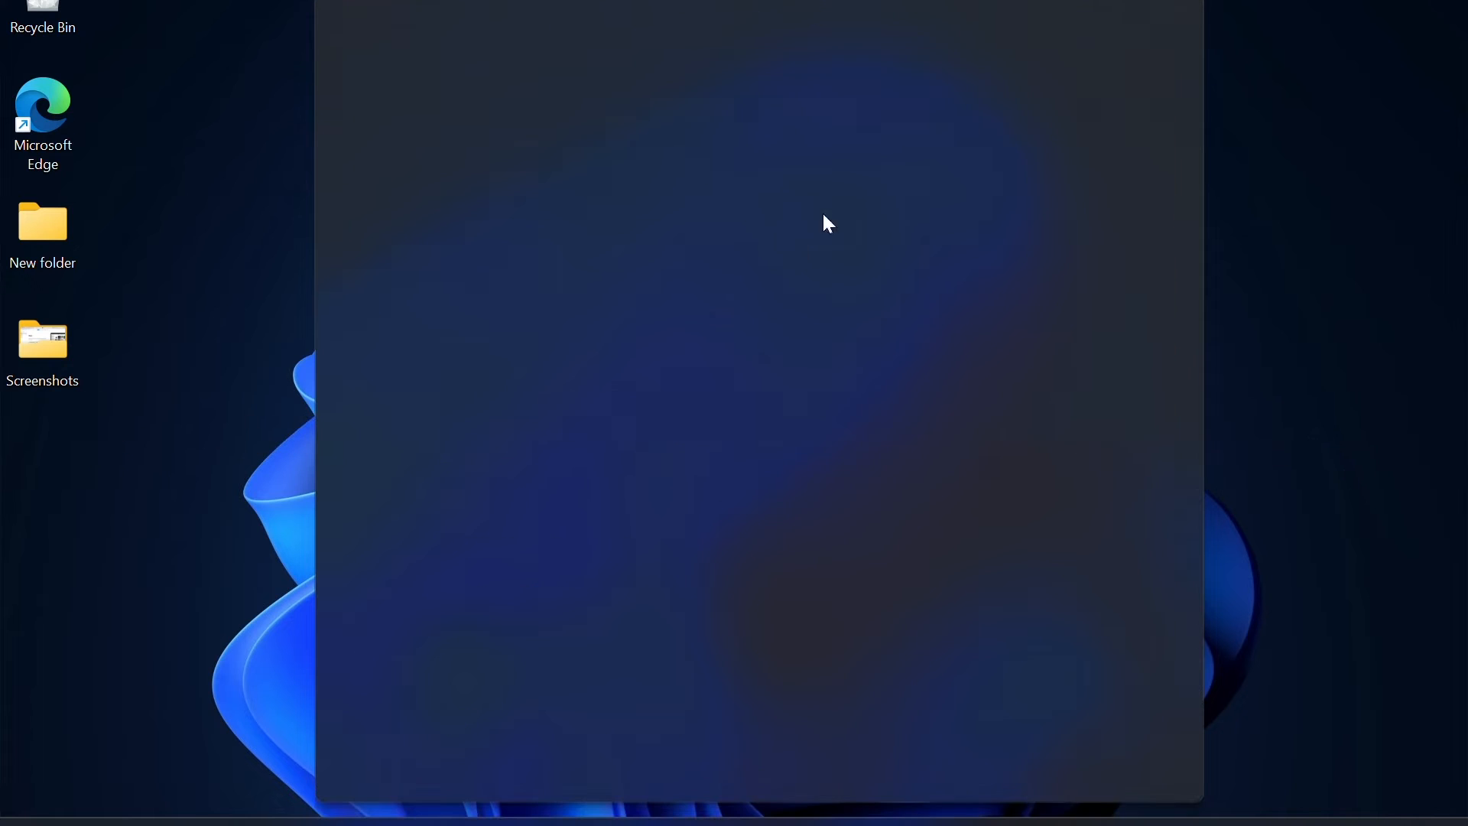
# Search Windows for 'itunes' and launch iTunes to its Music library
pyautogui.write('itunes')
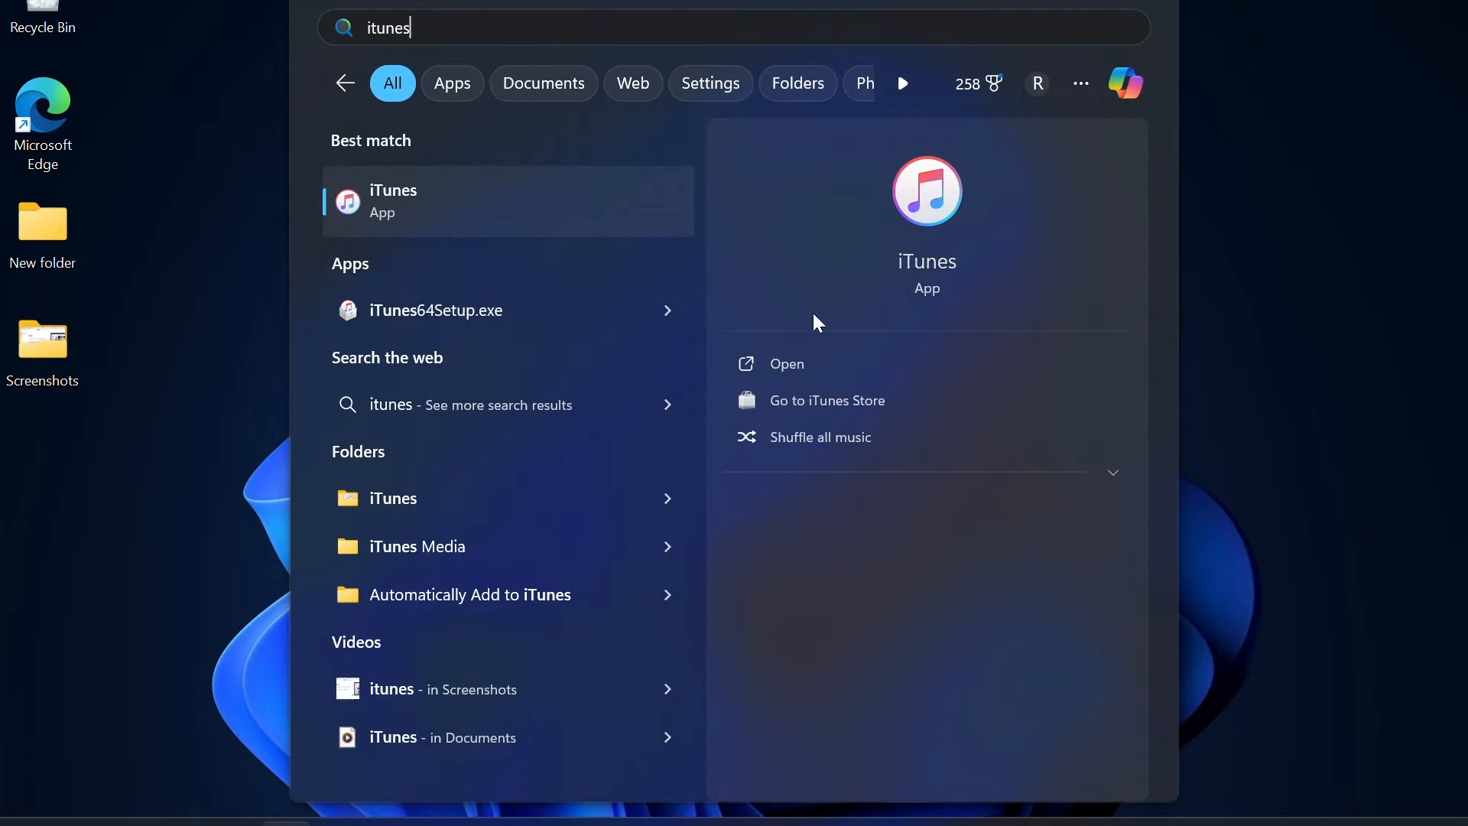
pyautogui.click(788, 364)
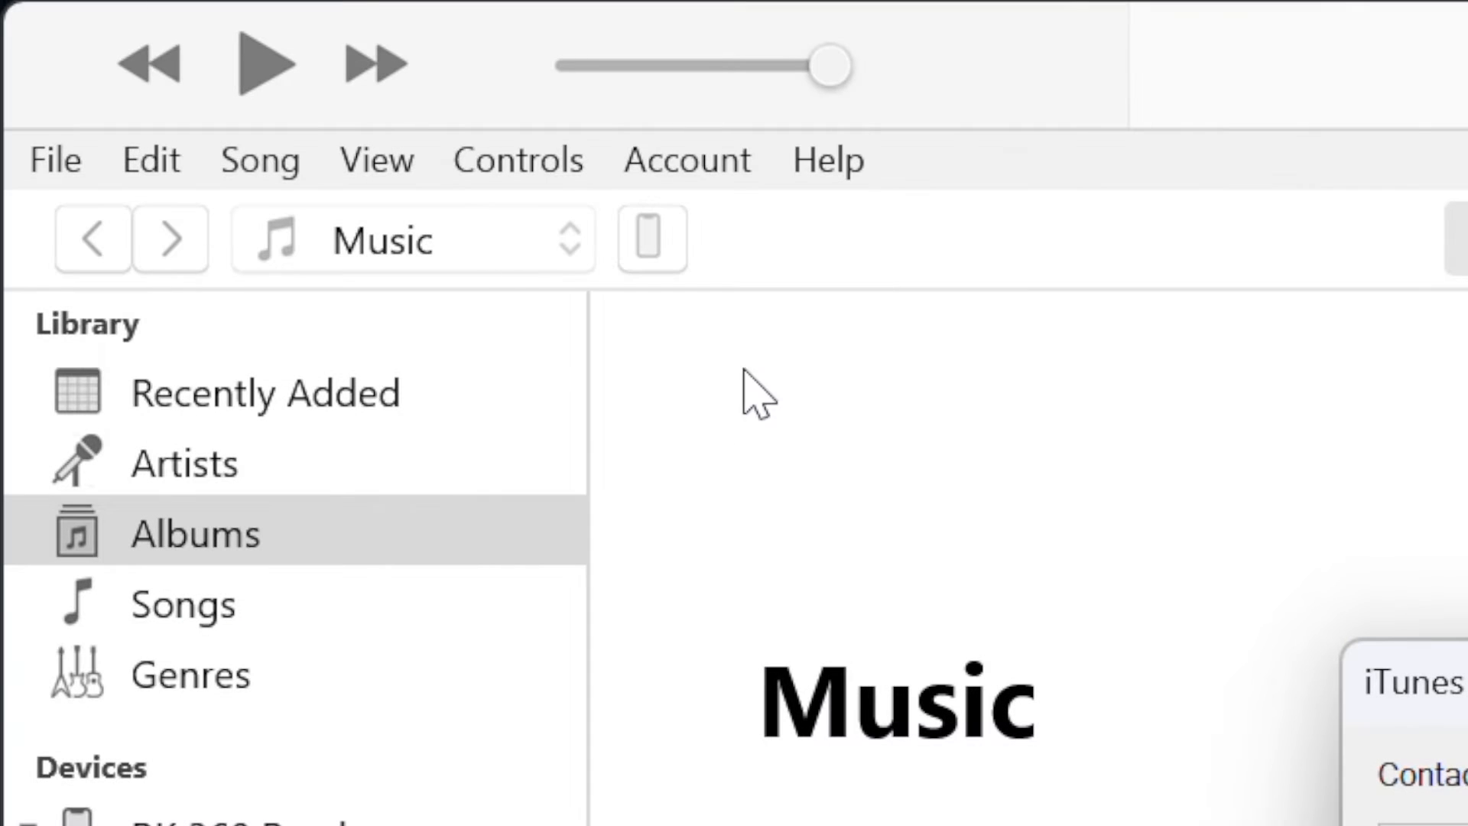
pyautogui.moveTo(670, 272)
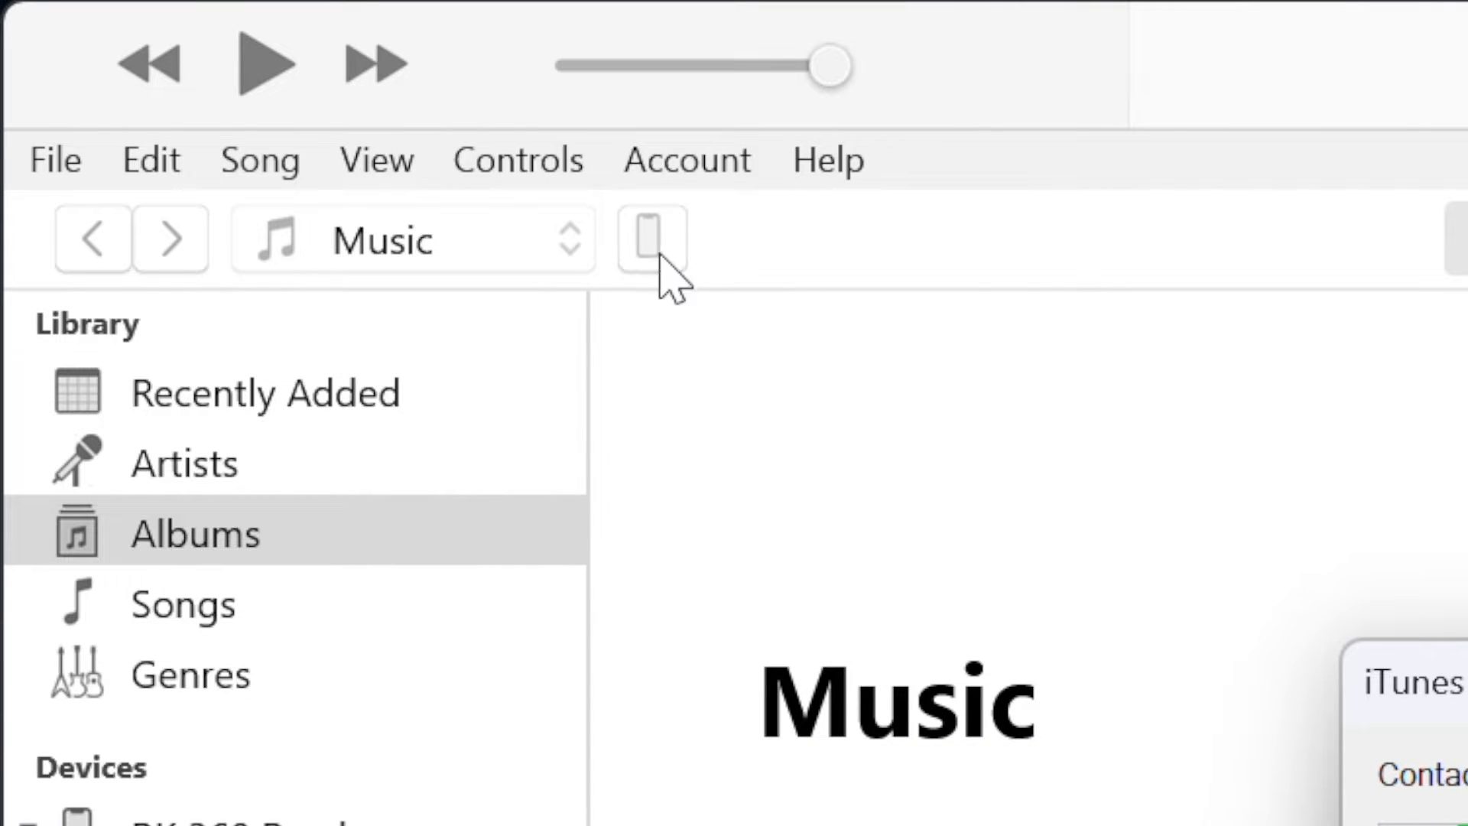
# Enable Sync TV Shows for the connected RK 360 Reader iPhone
pyautogui.click(651, 240)
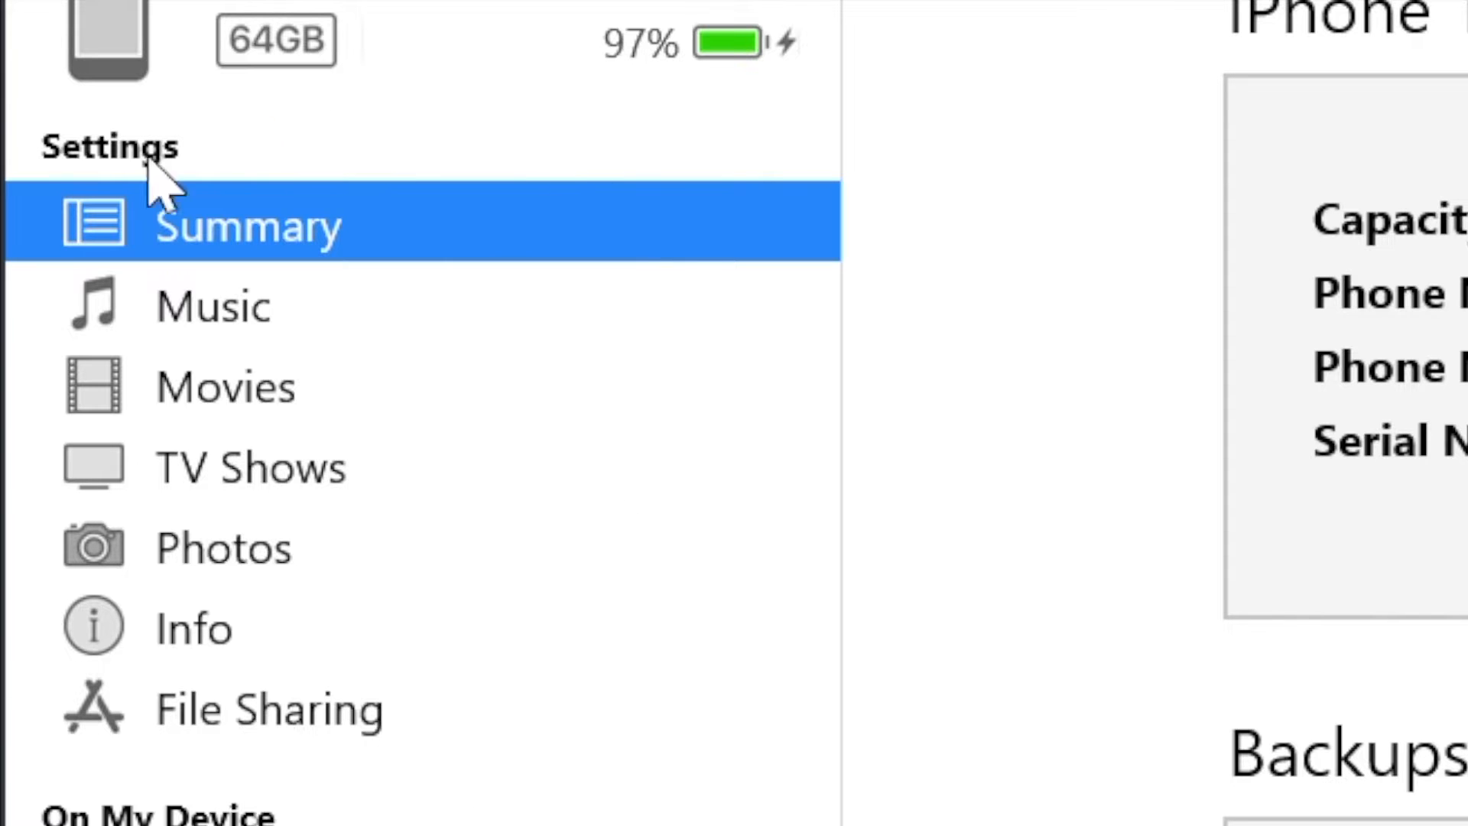
pyautogui.click(249, 468)
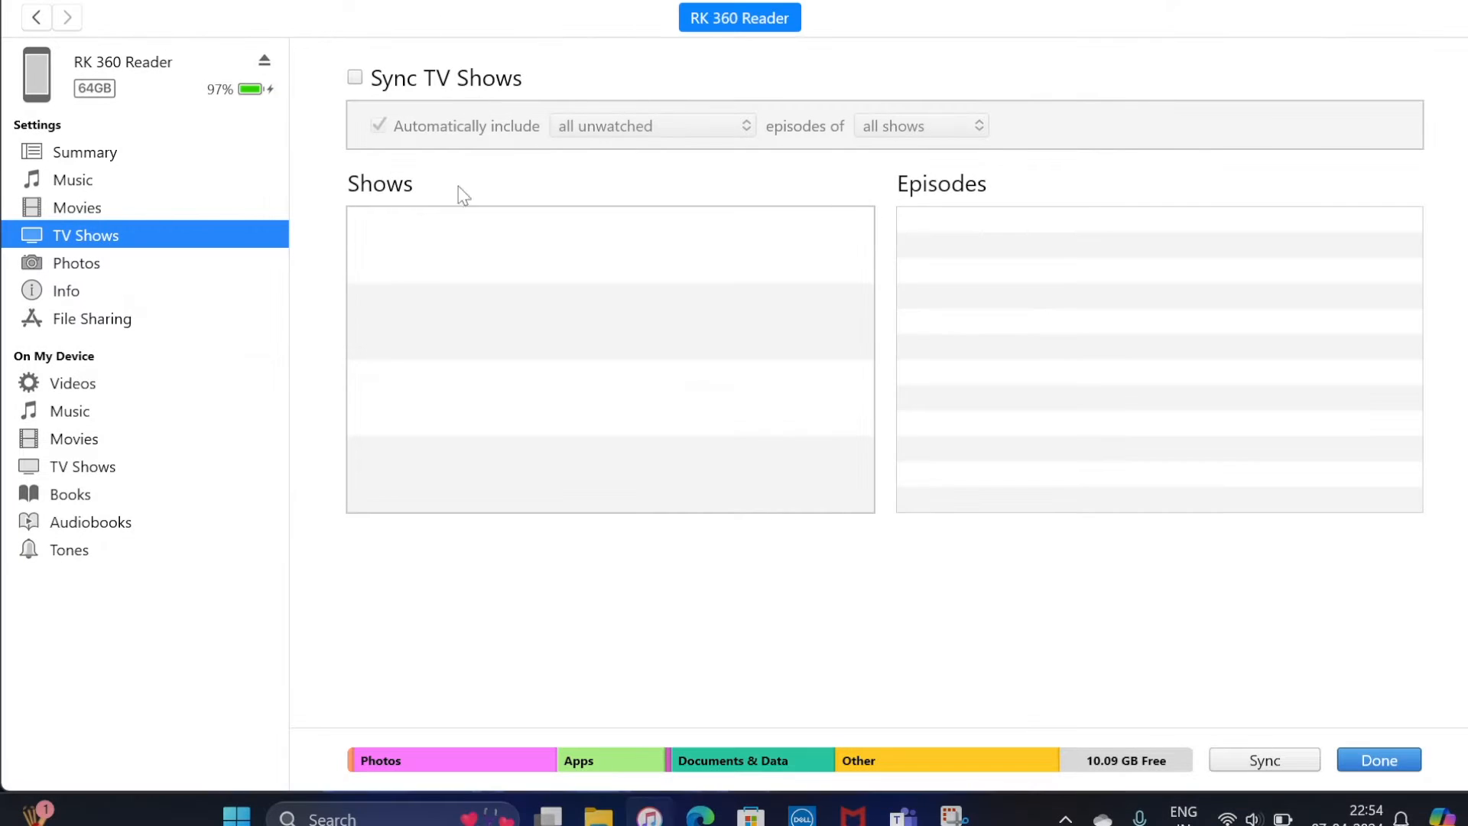
pyautogui.click(355, 76)
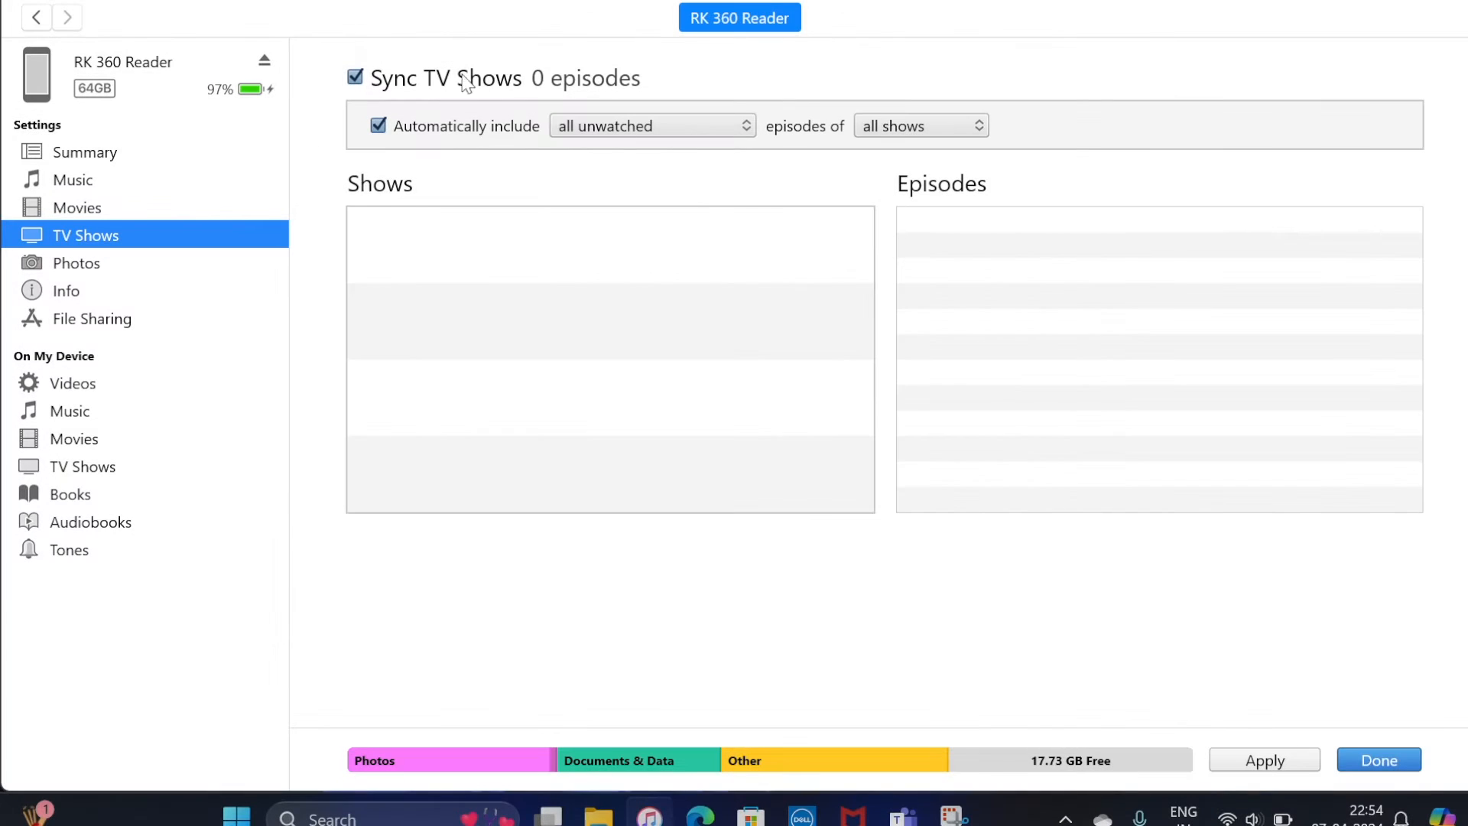
pyautogui.moveTo(1157, 574)
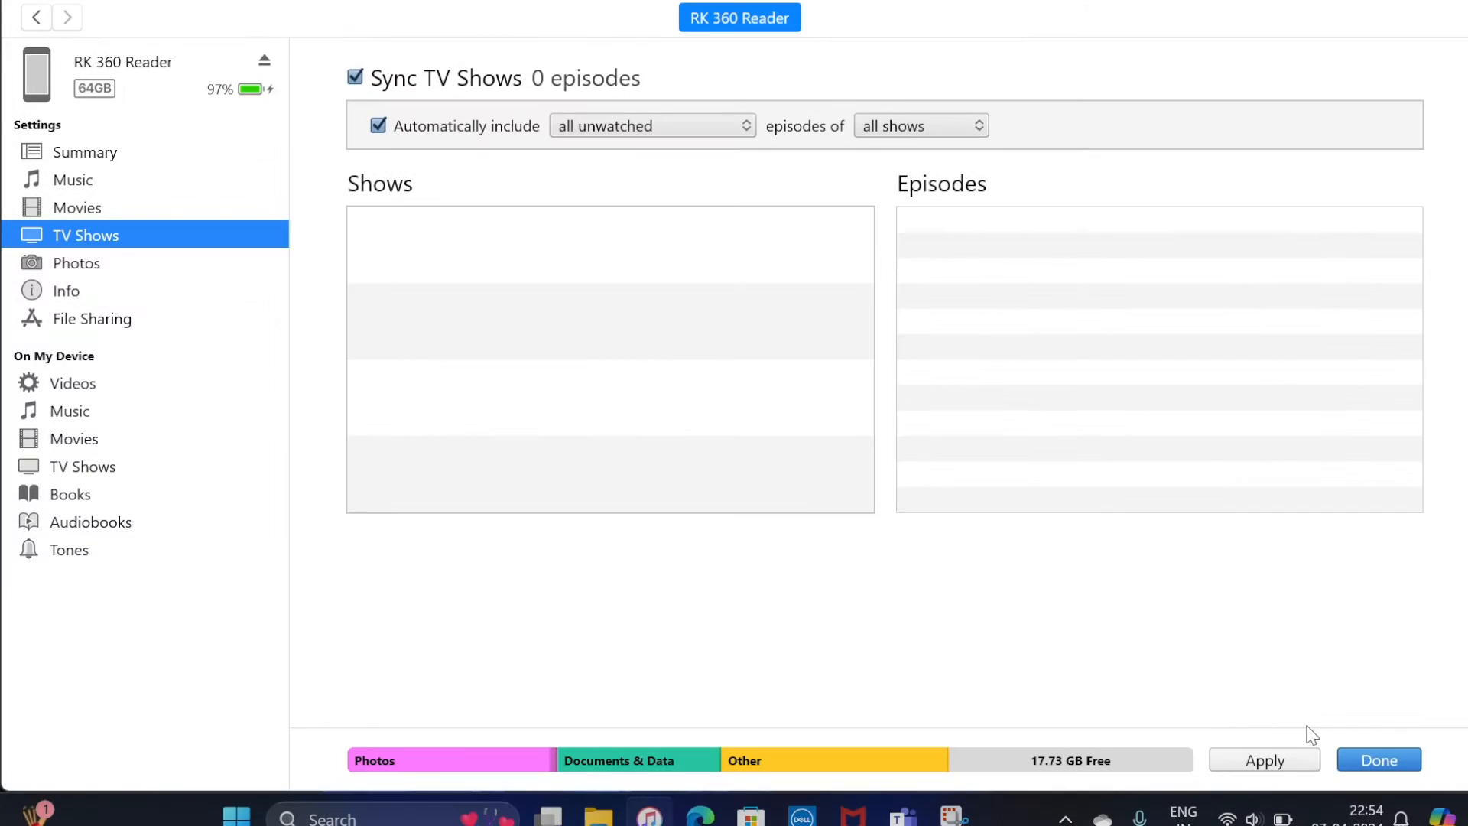
# Apply the TV Shows sync, accepting Sync and Replace and the empty-library Continue prompt
pyautogui.click(1265, 760)
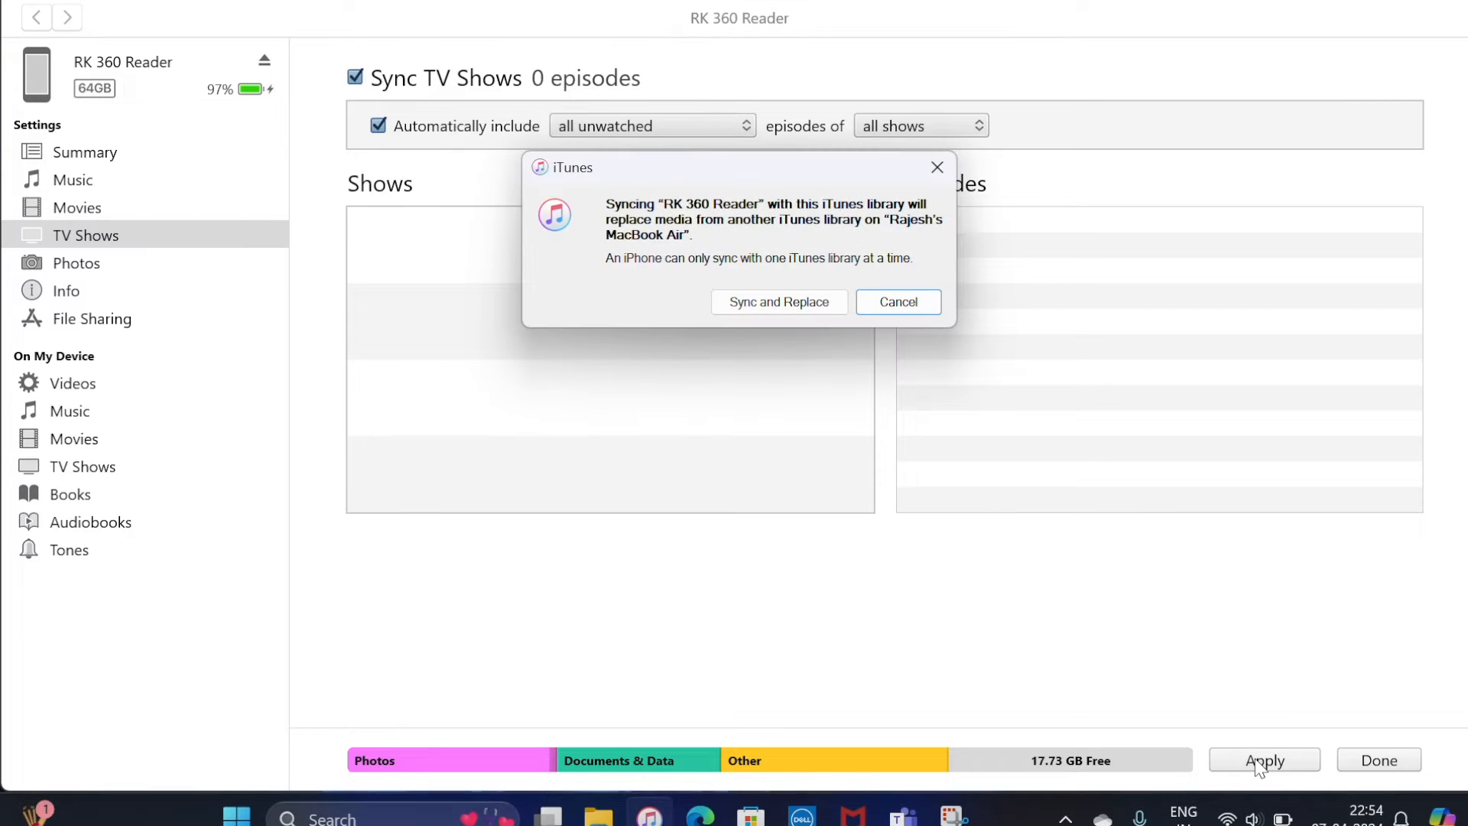
pyautogui.moveTo(604, 197)
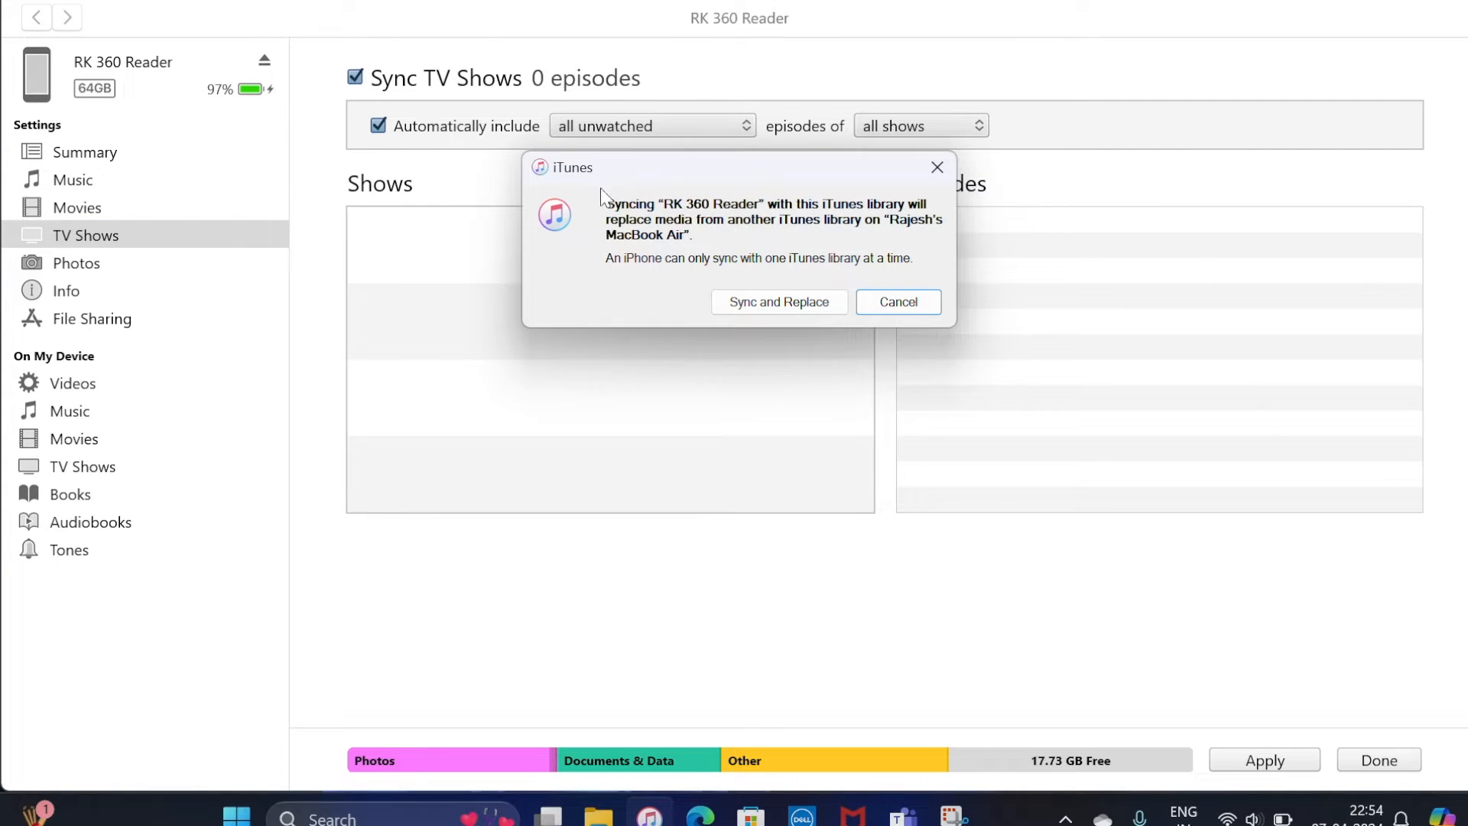
pyautogui.moveTo(803, 390)
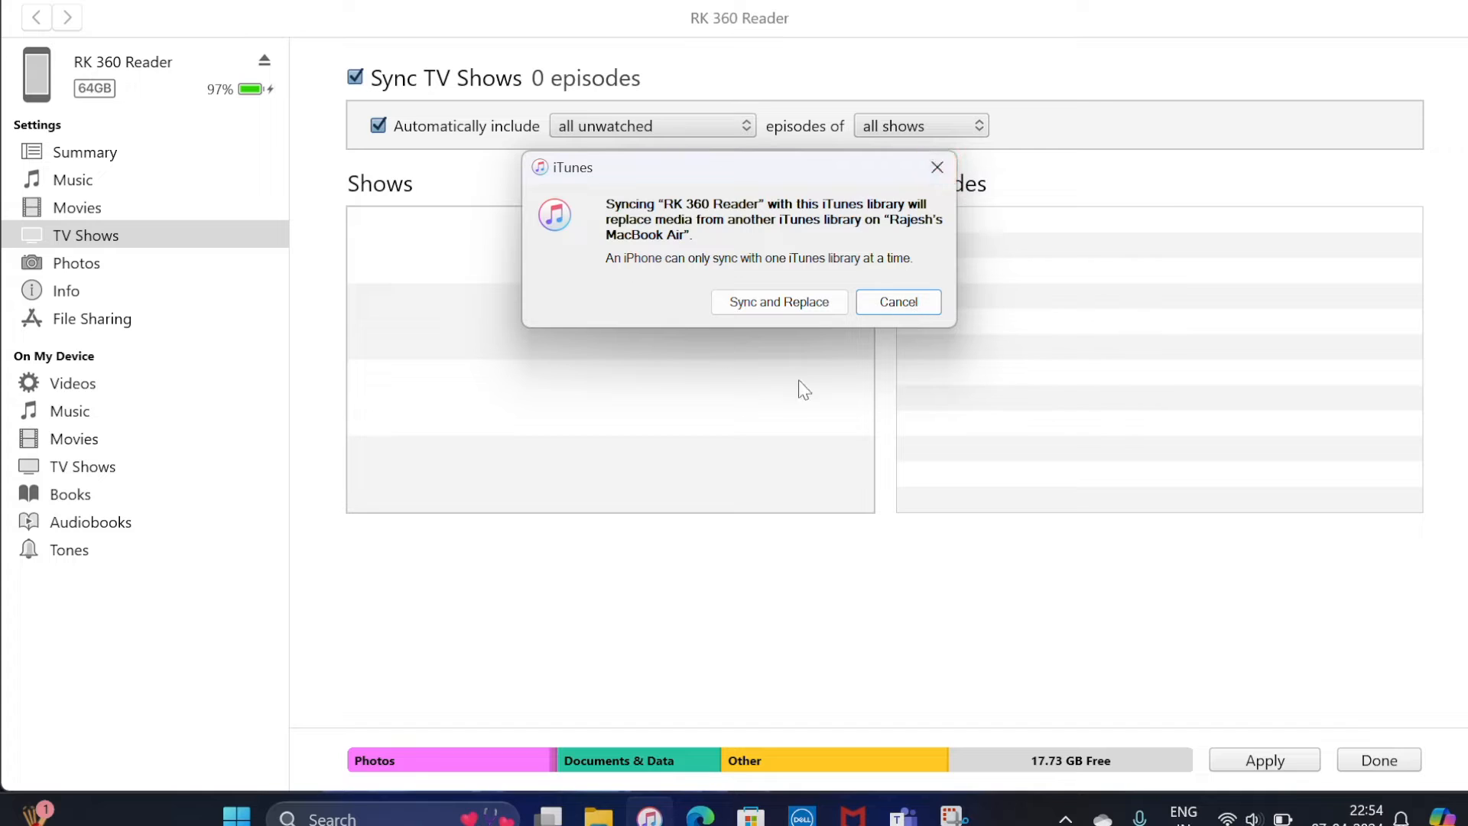
pyautogui.moveTo(878, 264)
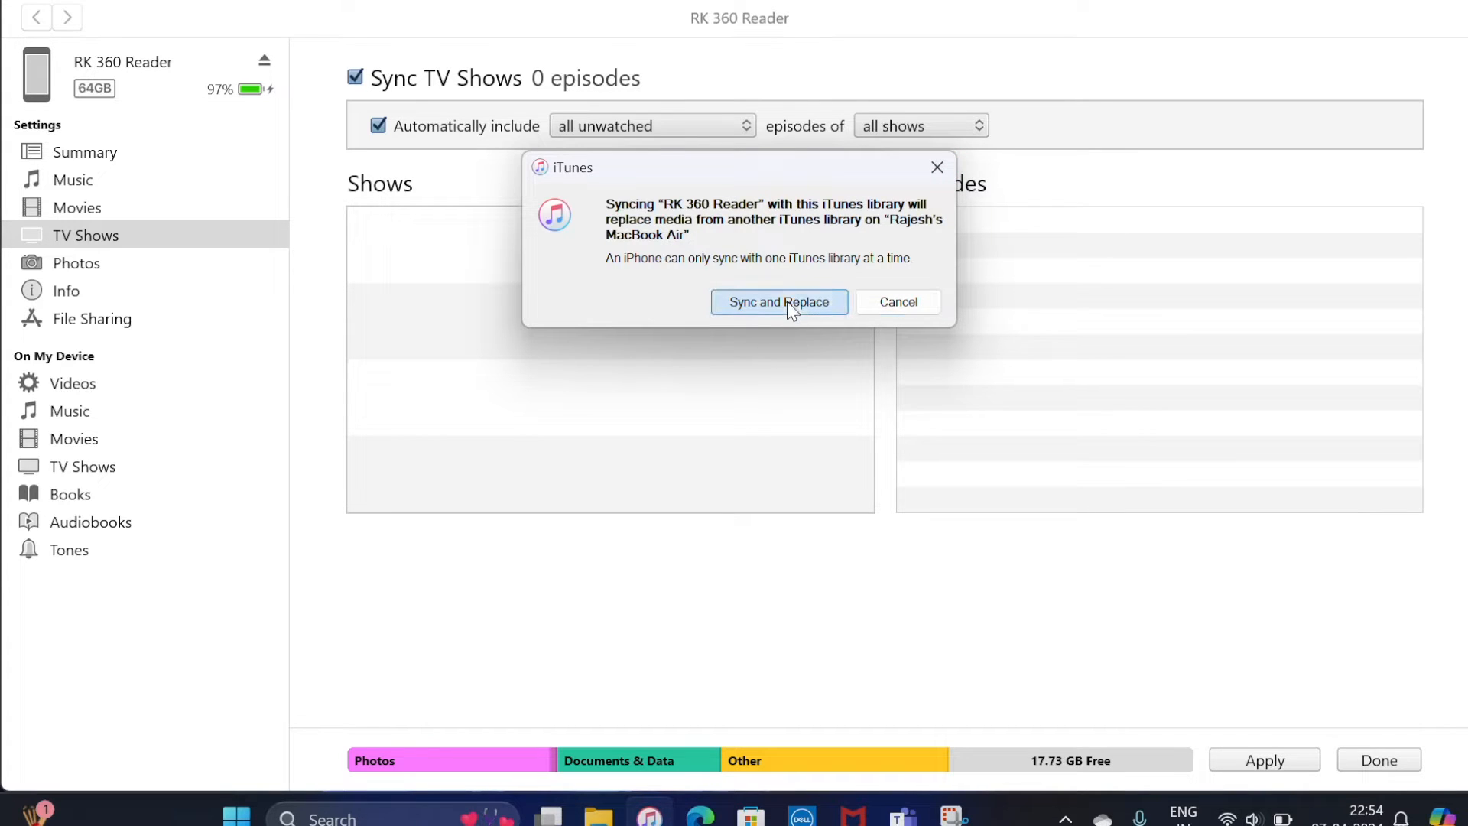
pyautogui.click(778, 301)
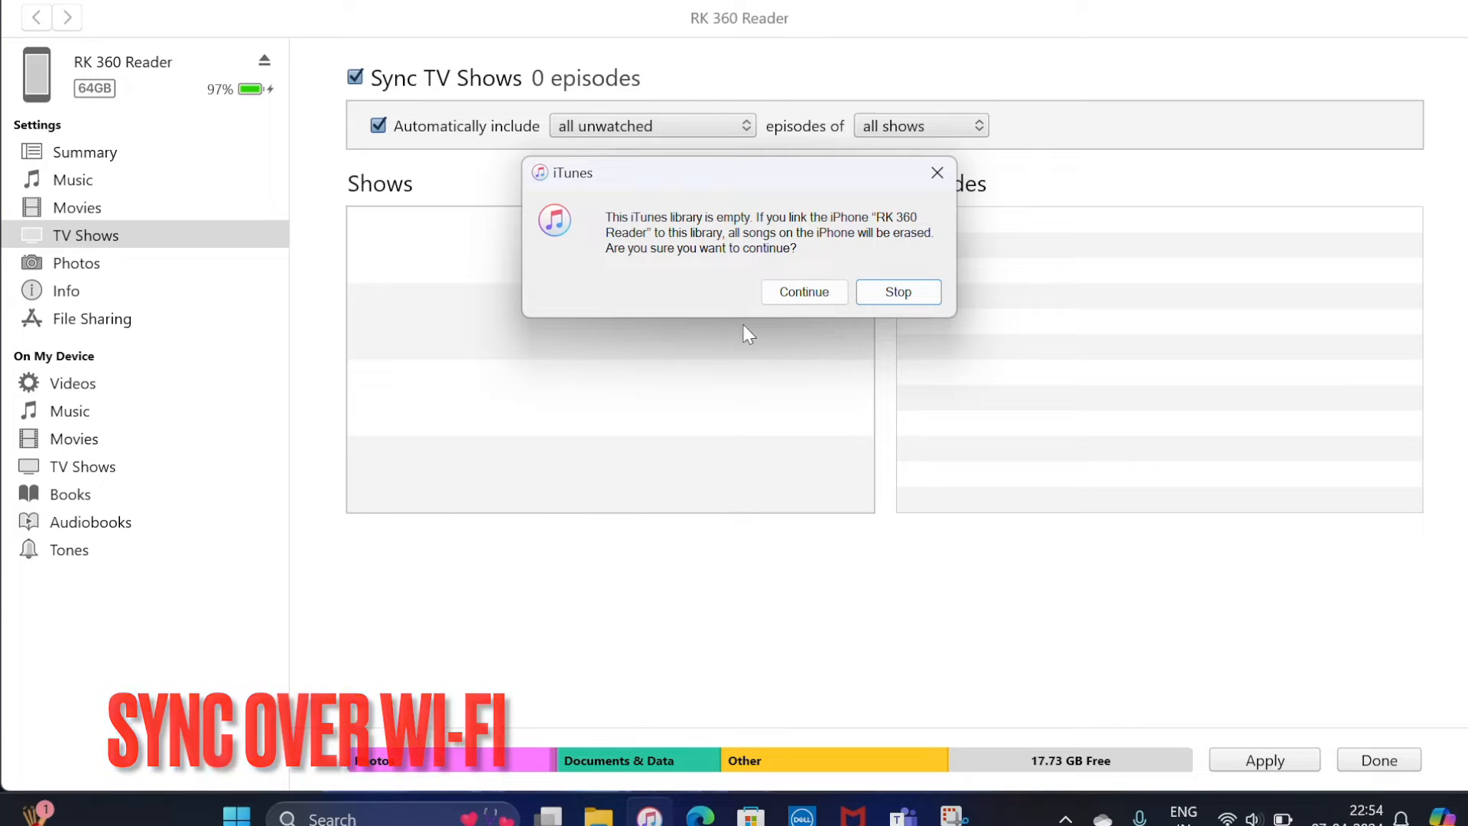
pyautogui.click(897, 291)
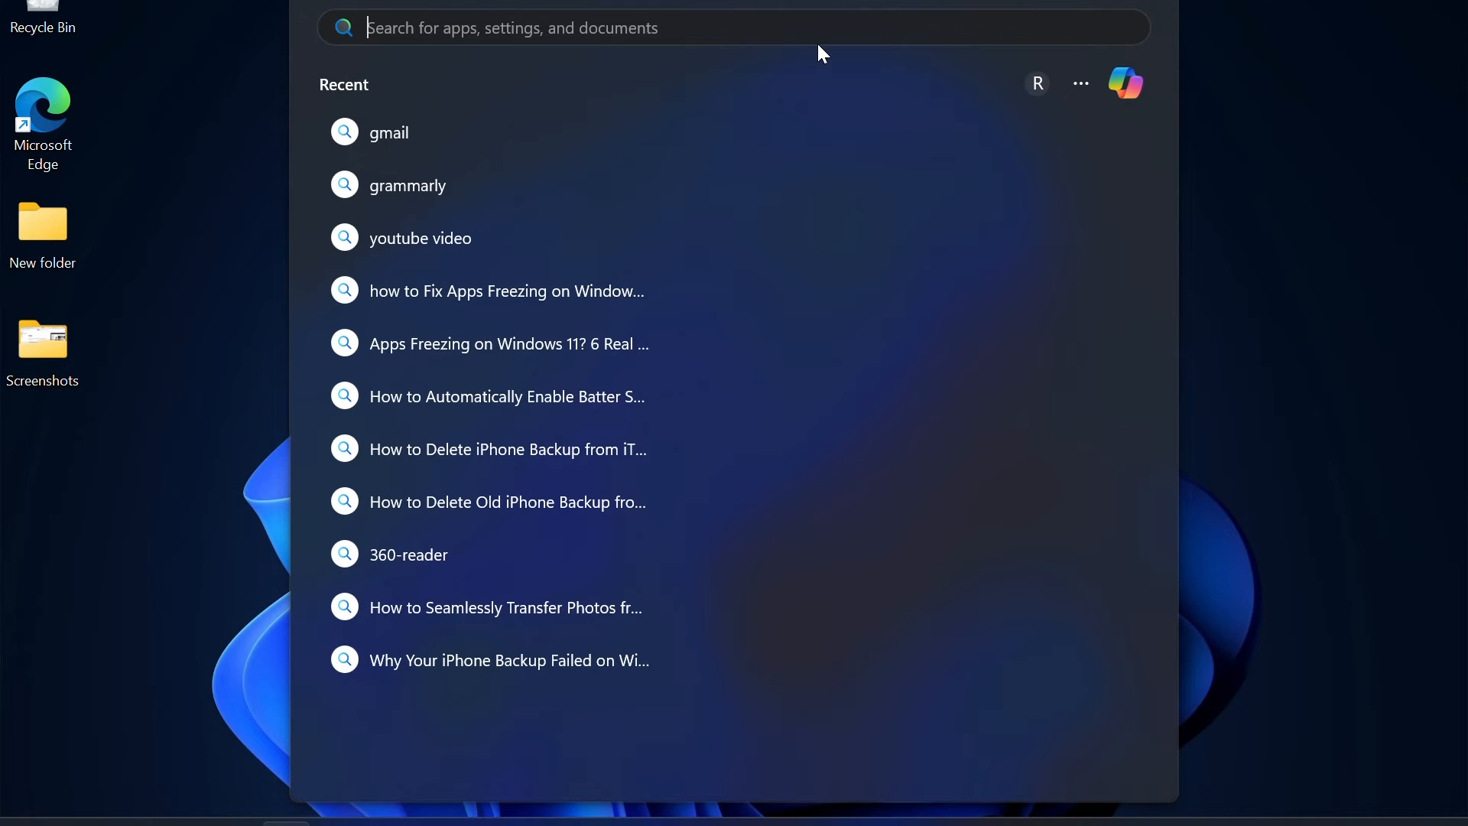
# Search Windows for 'itunes' again and relaunch iTunes
pyautogui.write('itunes')
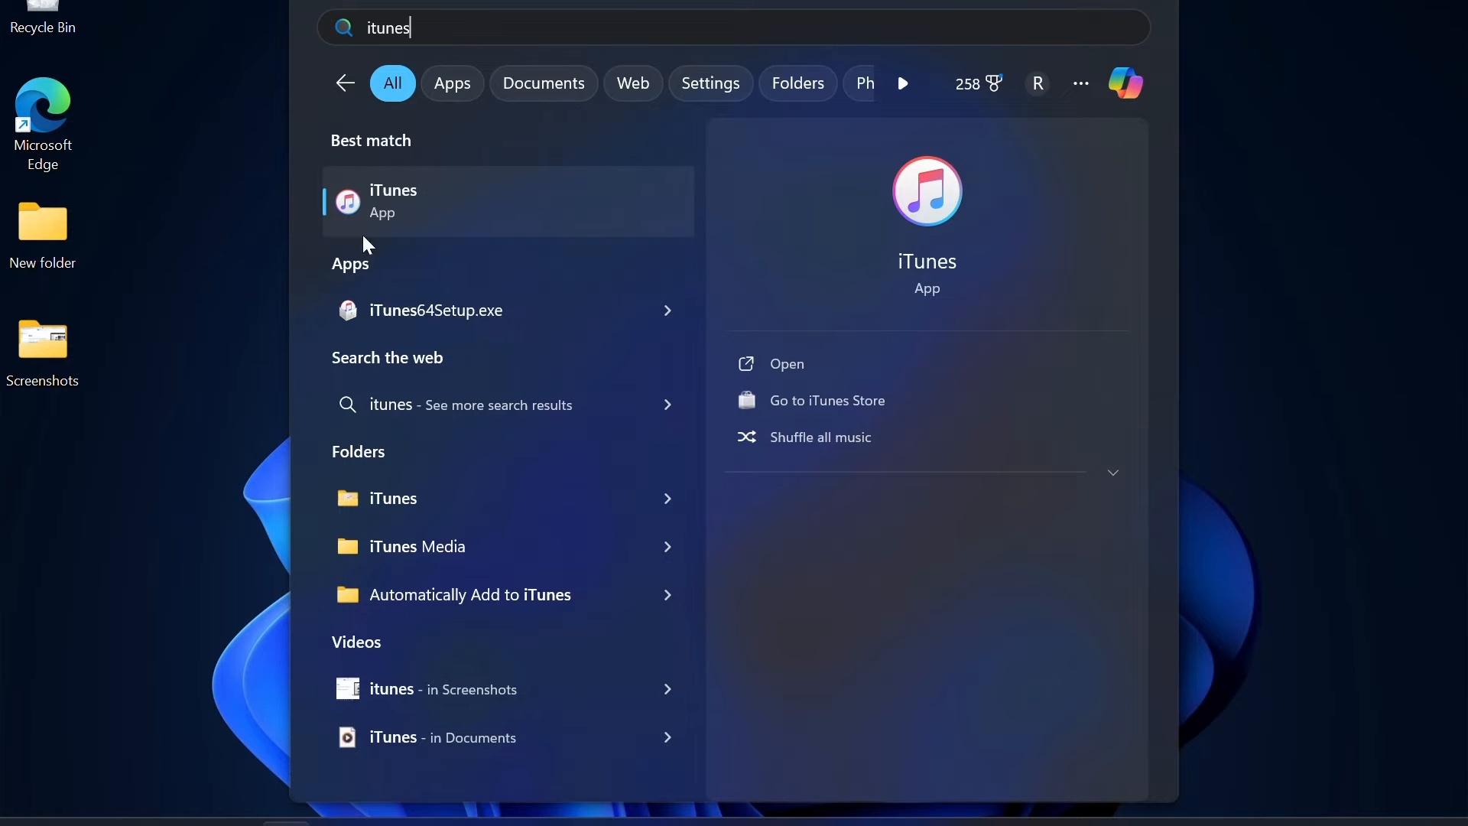
pyautogui.click(508, 200)
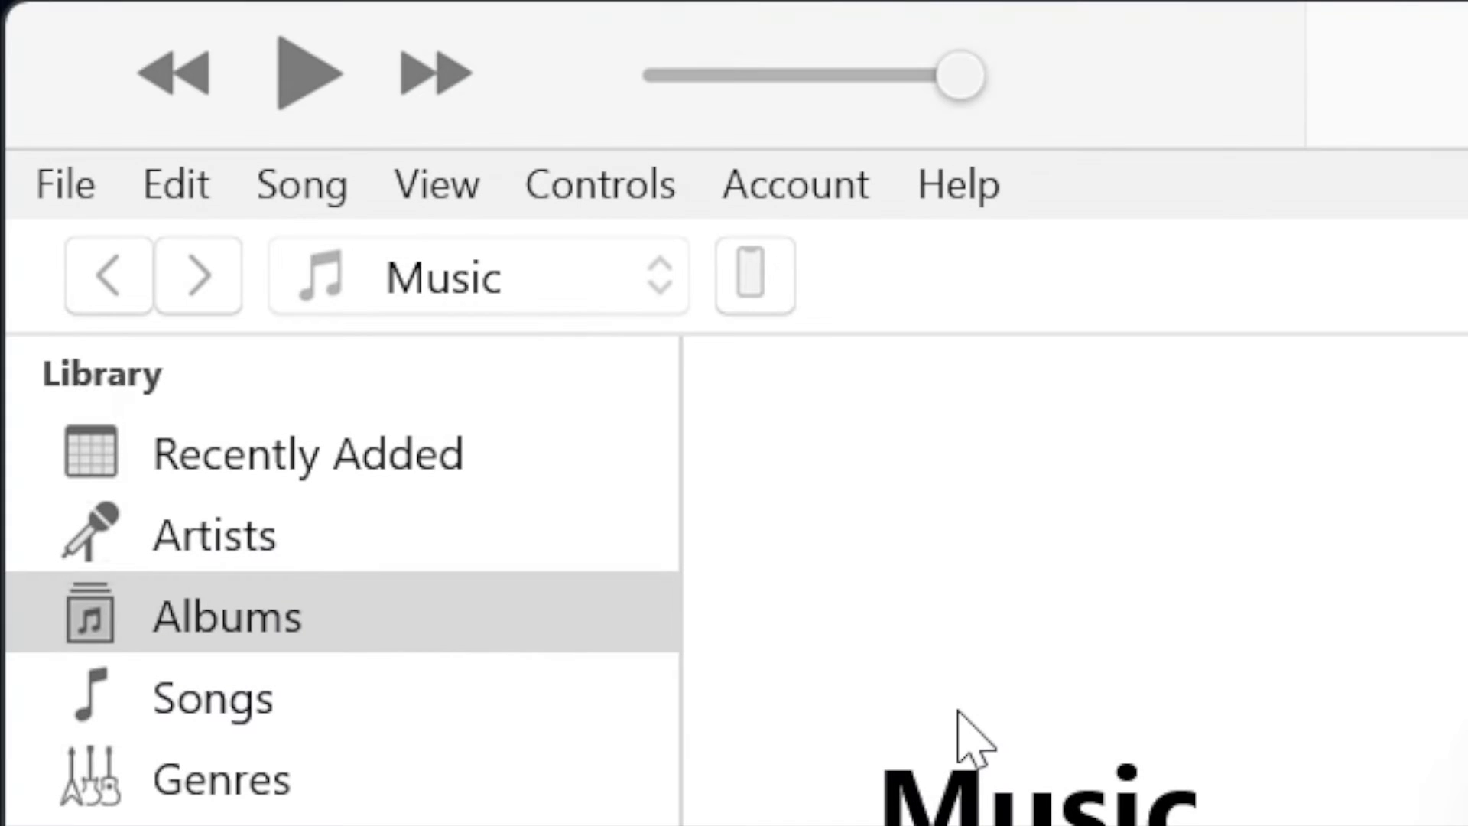
pyautogui.moveTo(740, 177)
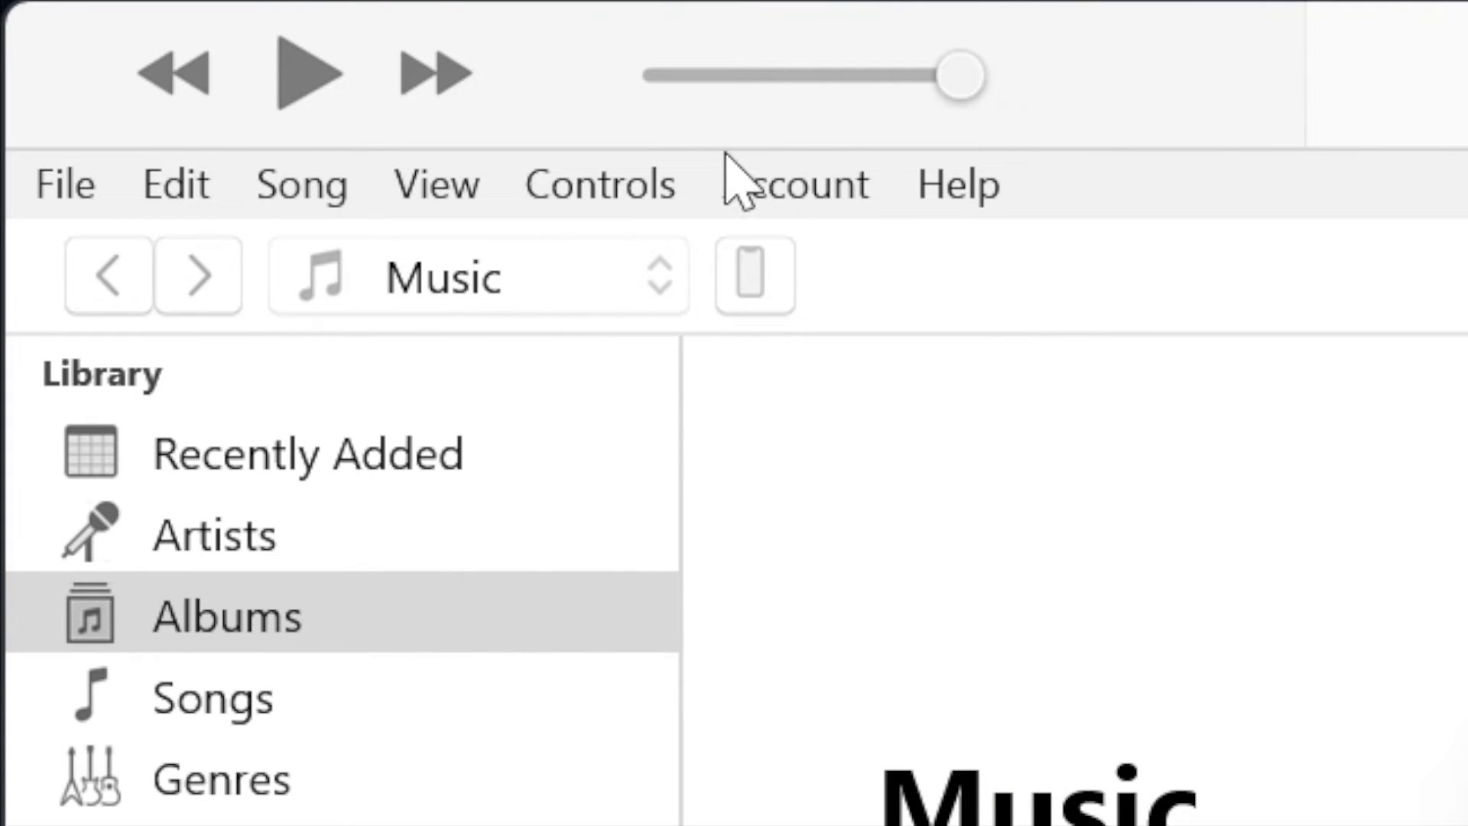
# Enable 'Sync with this iPhone over Wi-Fi' in the iPhone's Summary options
pyautogui.click(754, 274)
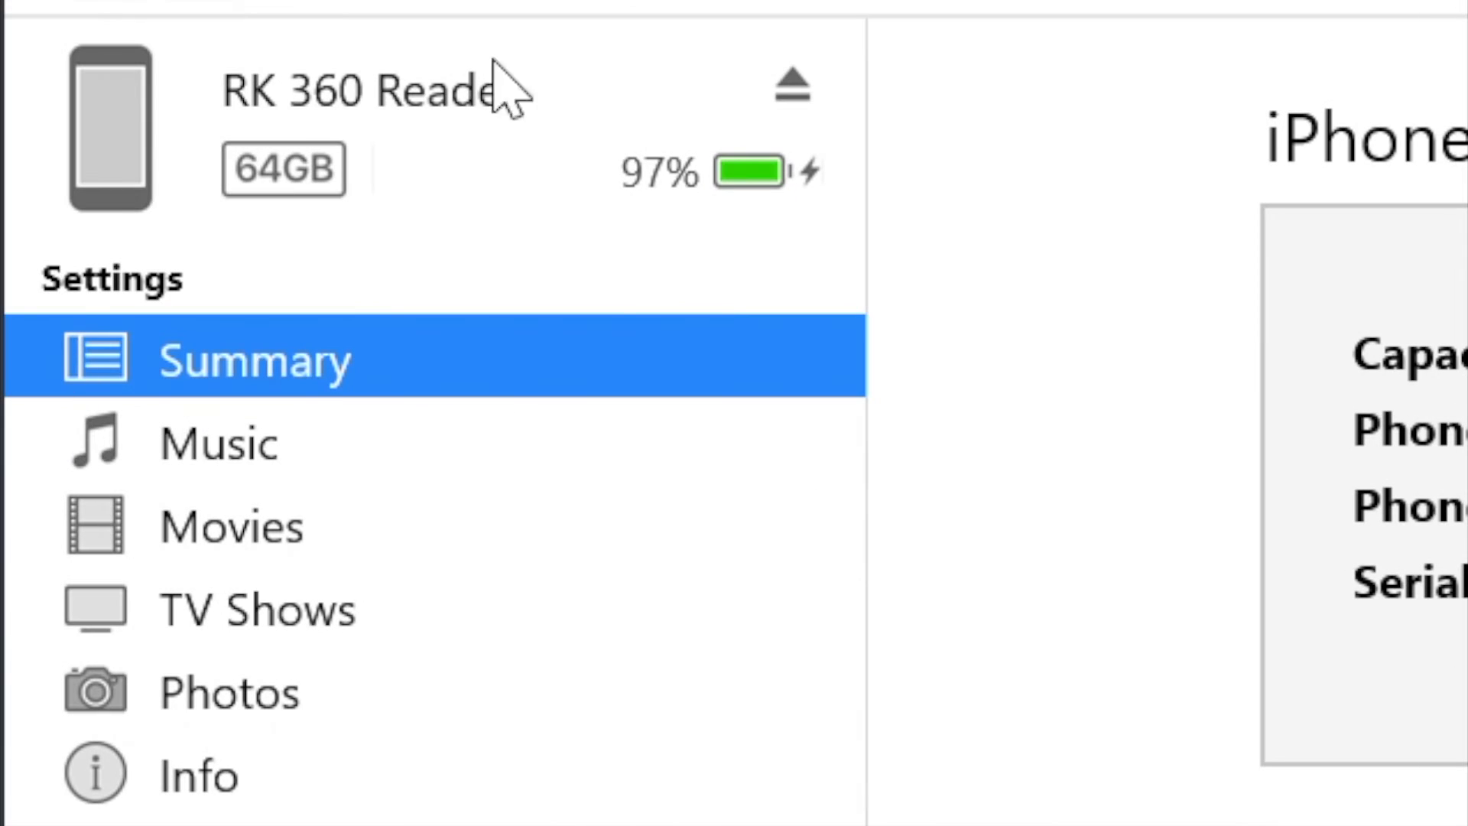
pyautogui.moveTo(193, 57)
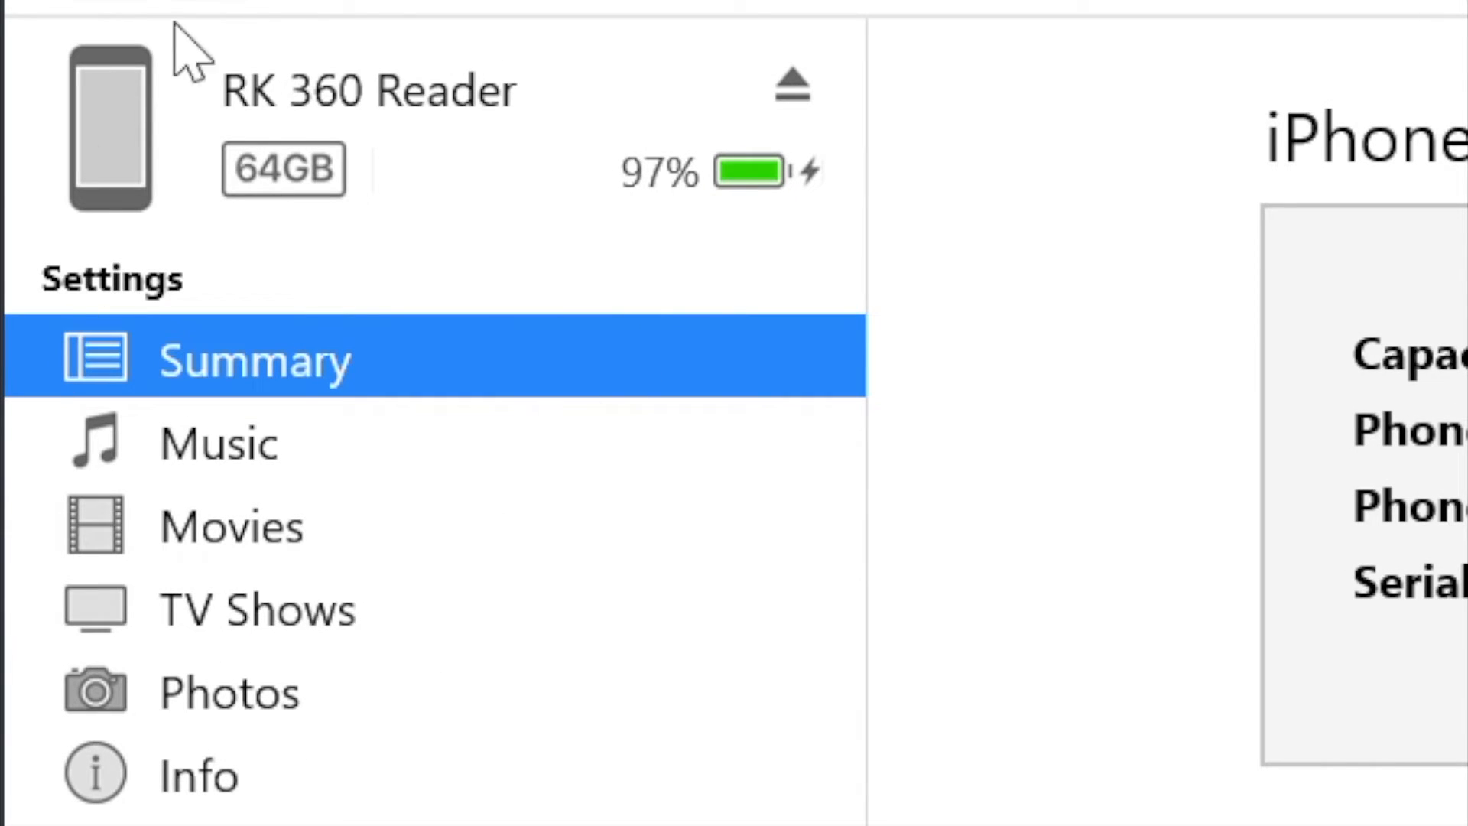
pyautogui.scroll(-3)
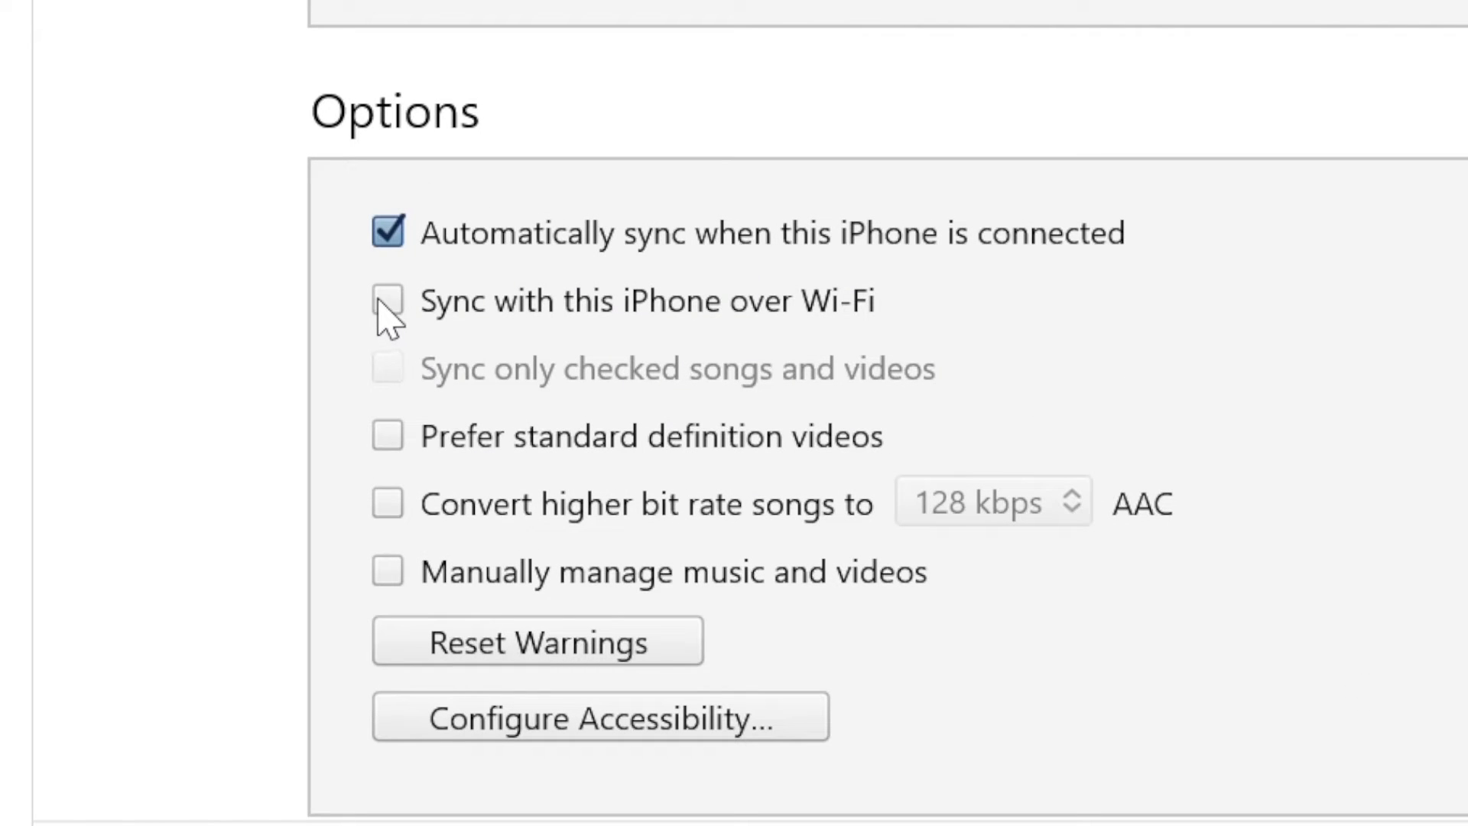
pyautogui.click(386, 300)
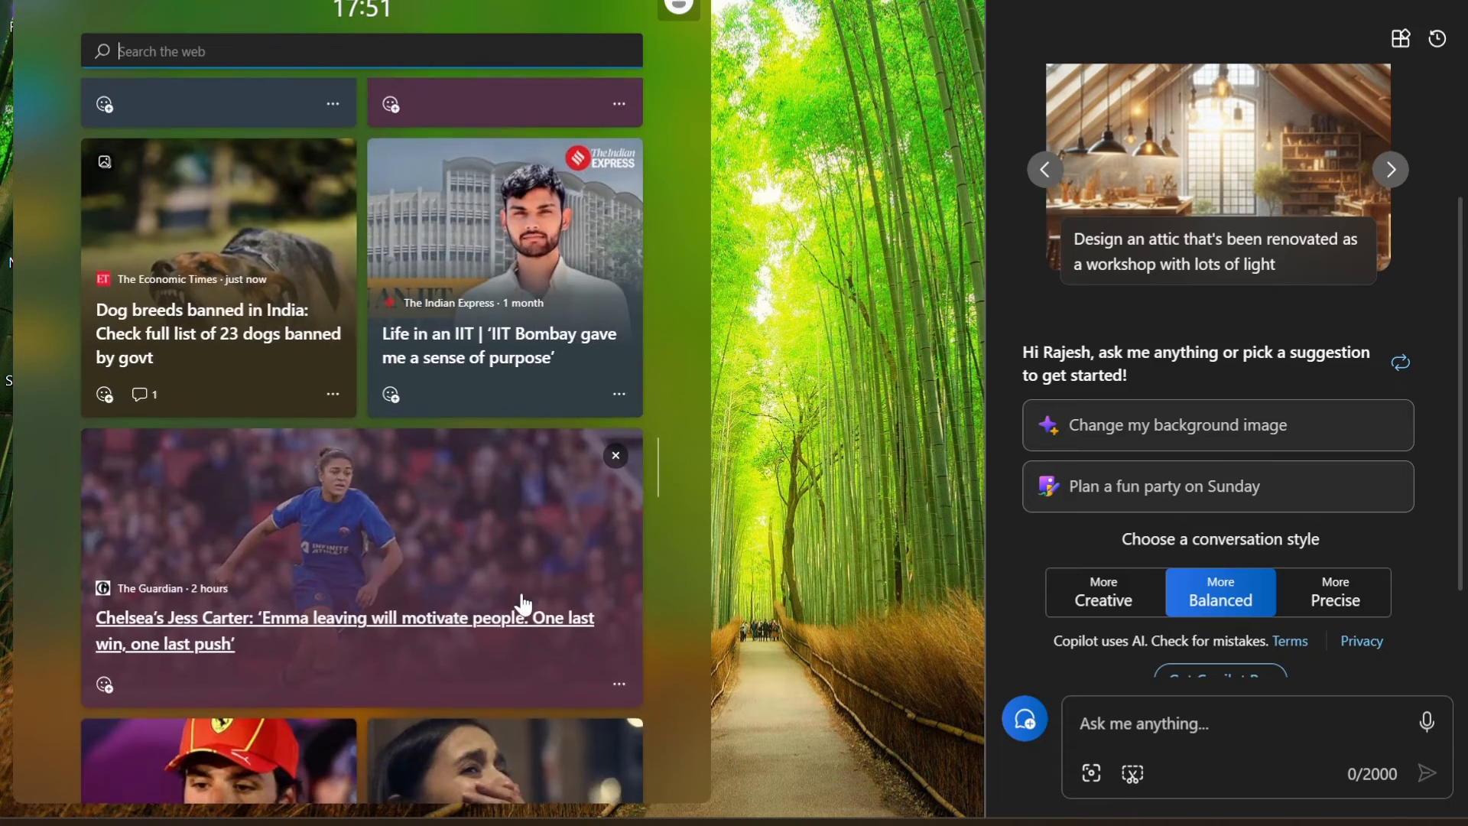
# Scroll down through the Widgets news feed before it closes
pyautogui.scroll(-3)
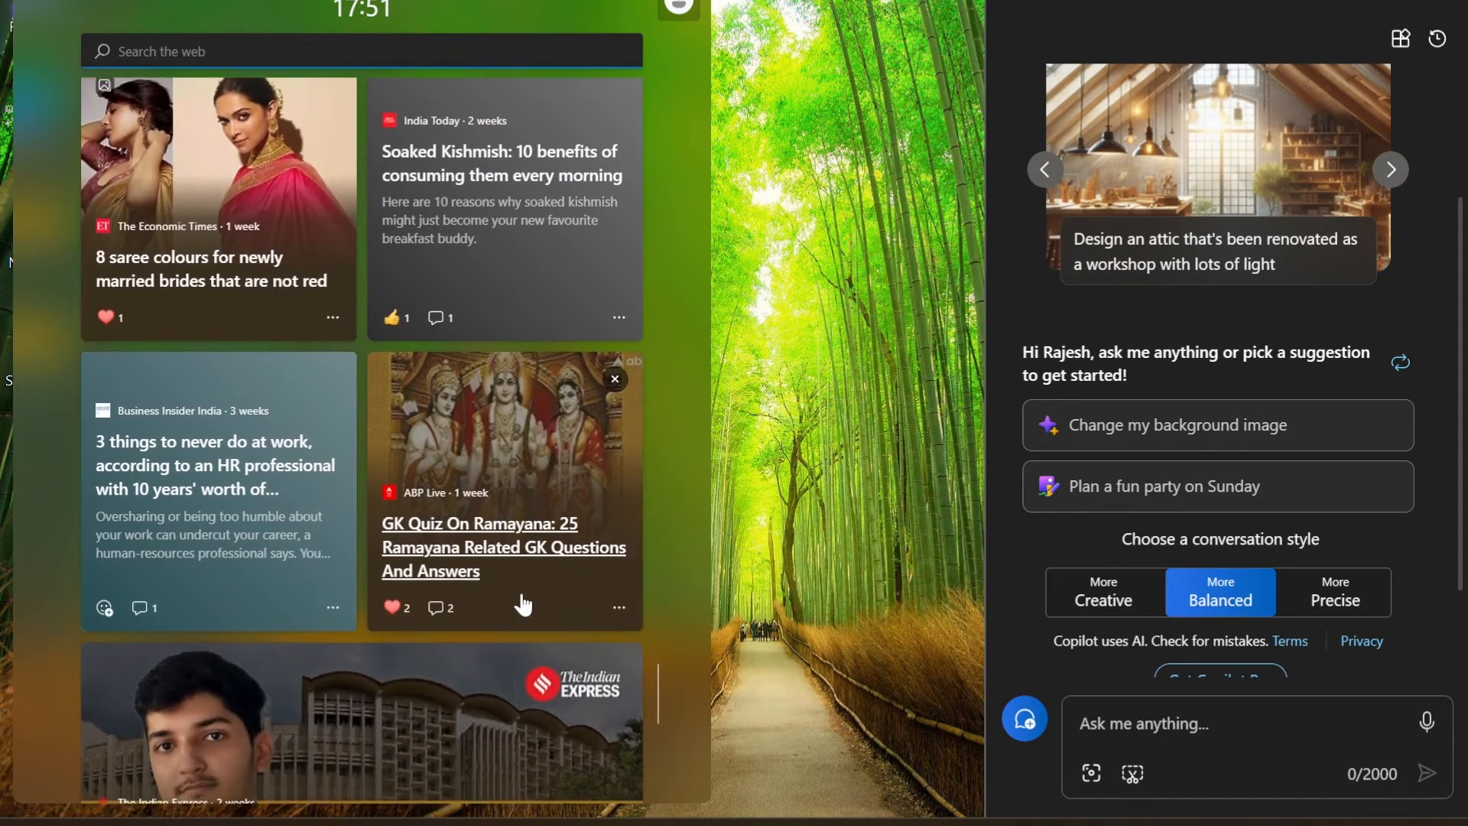
pyautogui.scroll(-3)
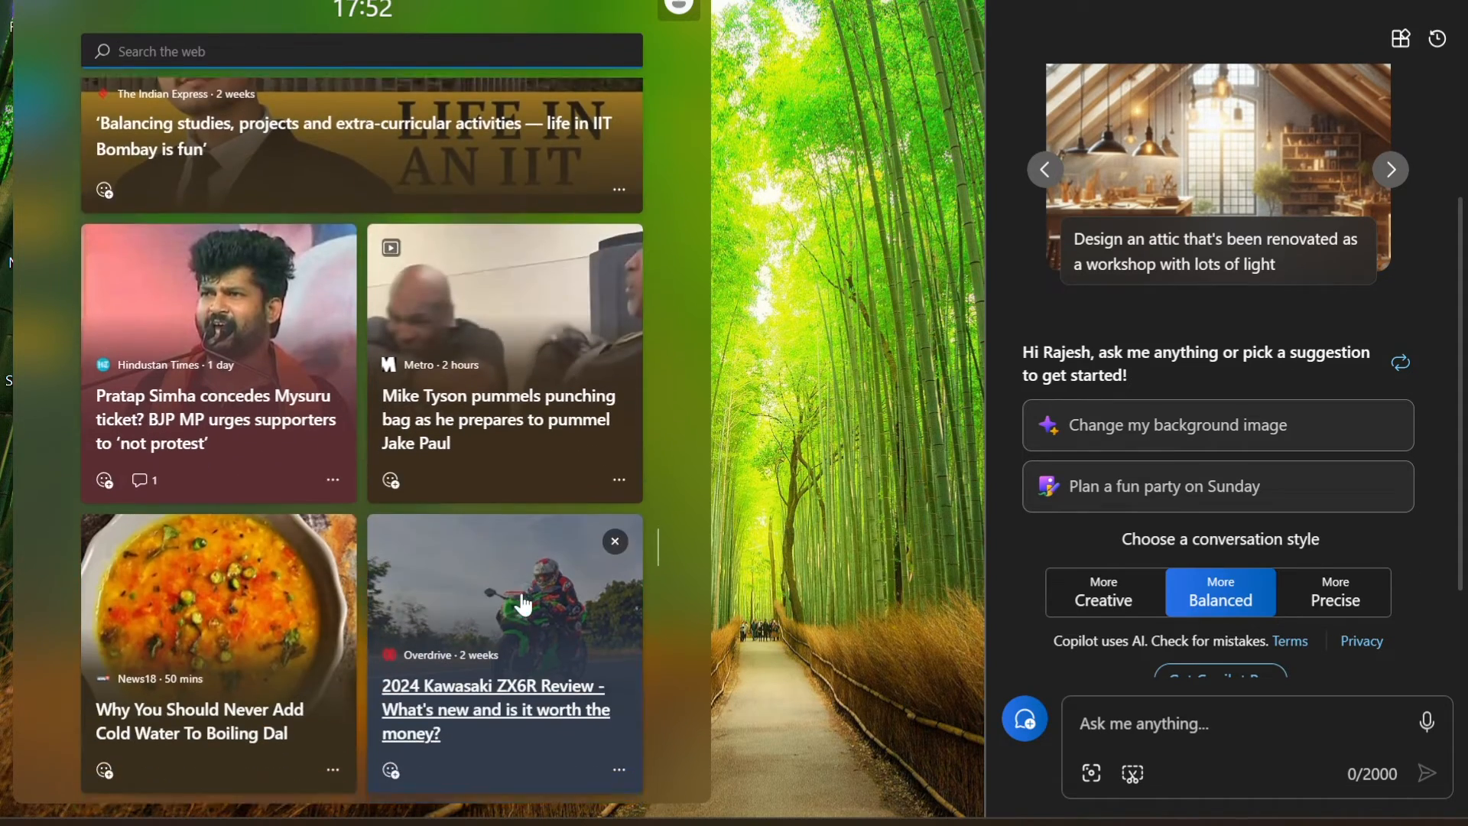
pyautogui.scroll(-3)
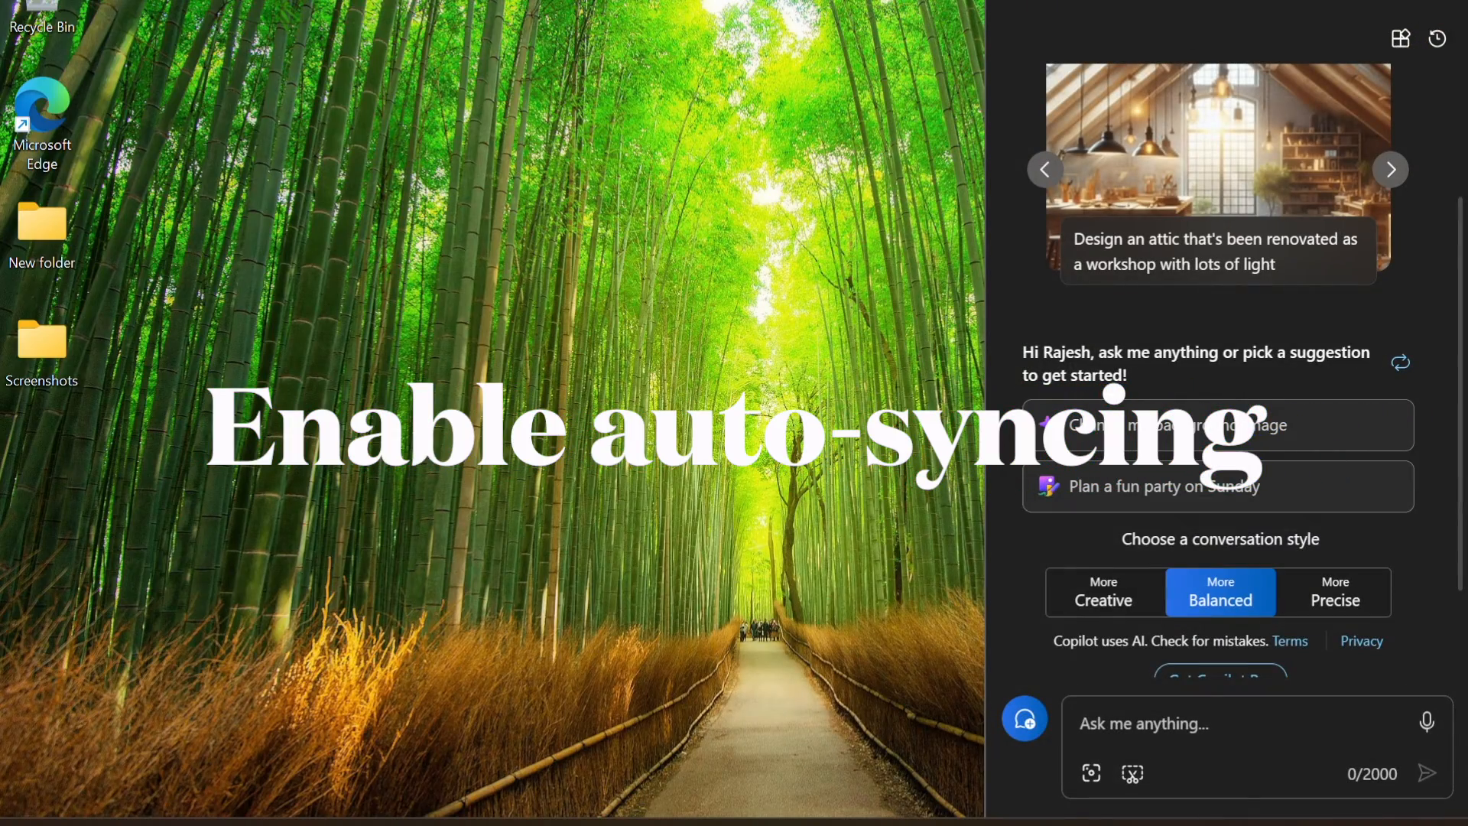
# Enable 'Automatically sync when this iPhone is connected' in the Summary options
pyautogui.click(1401, 38)
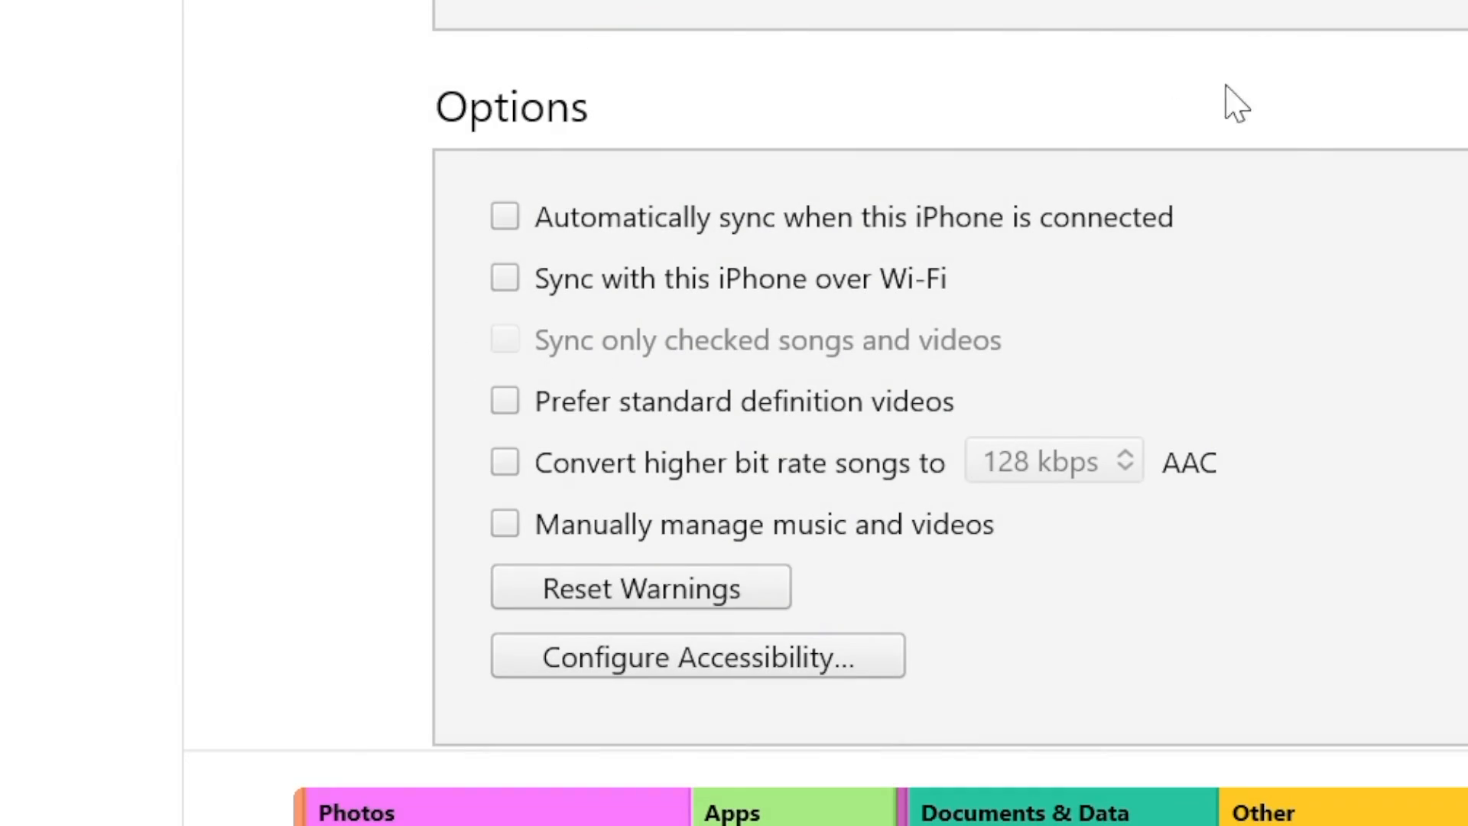
pyautogui.click(503, 216)
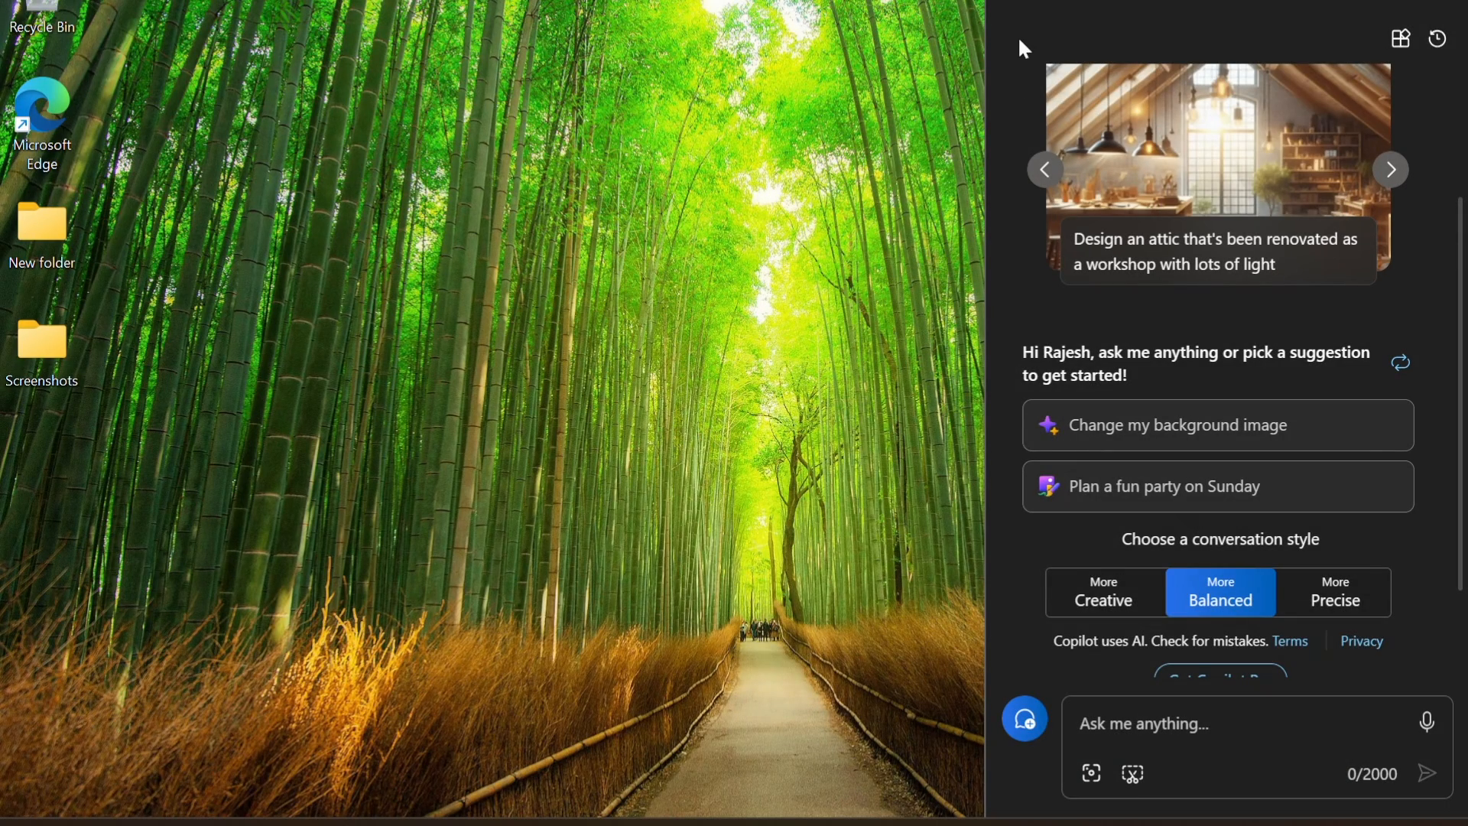
pyautogui.moveTo(781, 477)
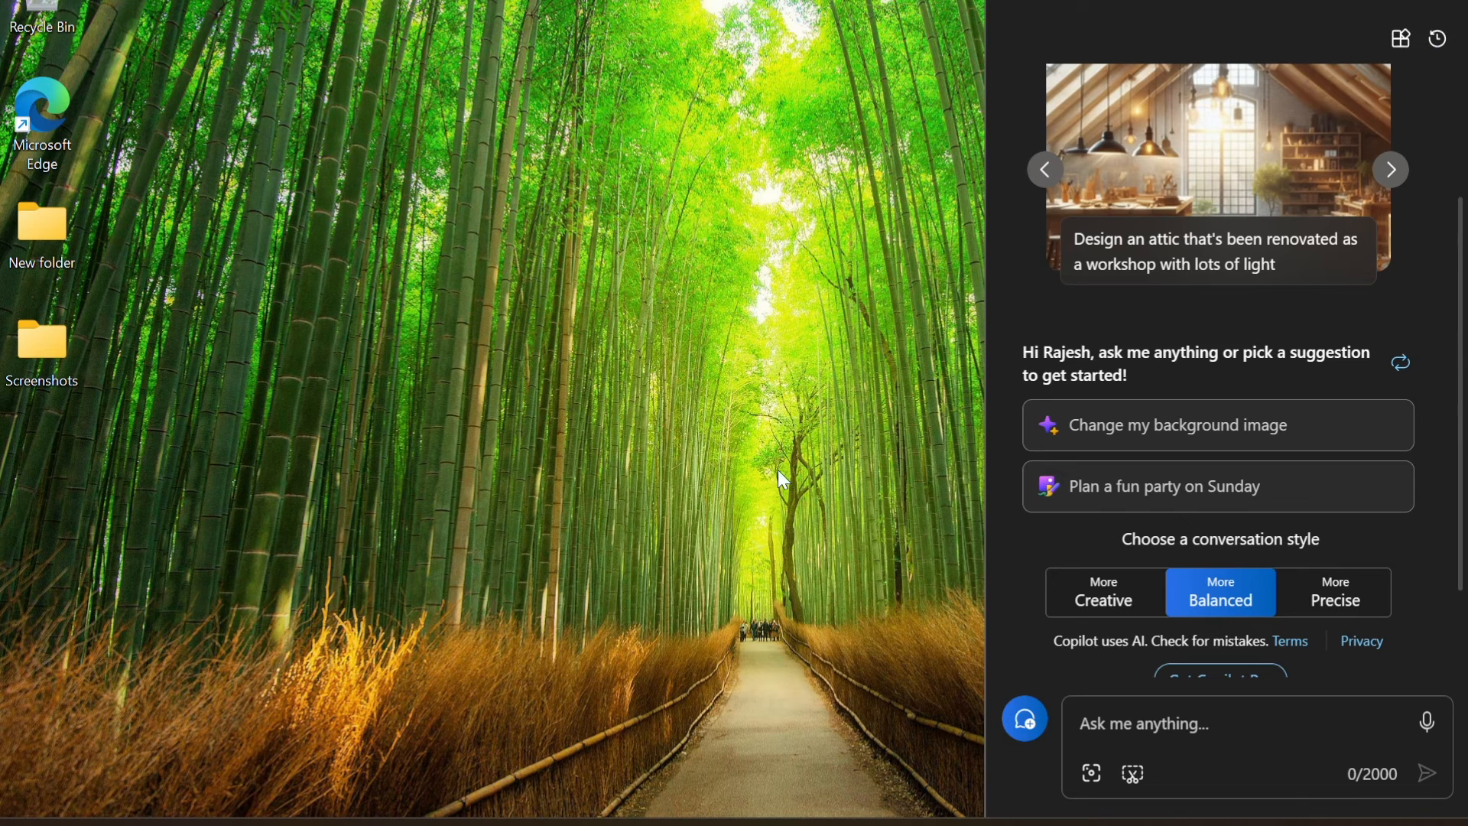
pyautogui.press('win+tab')
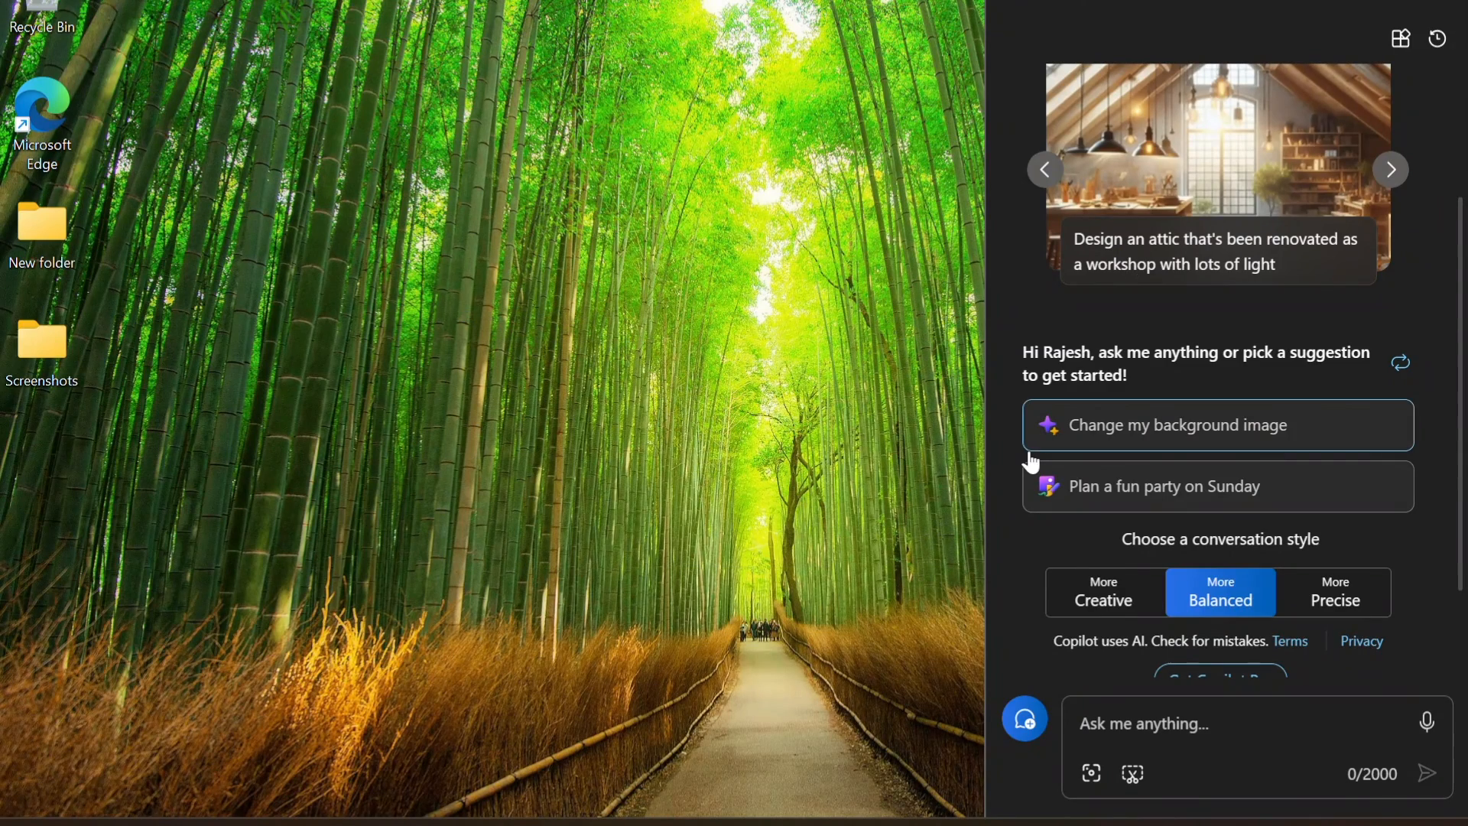
pyautogui.moveTo(916, 676)
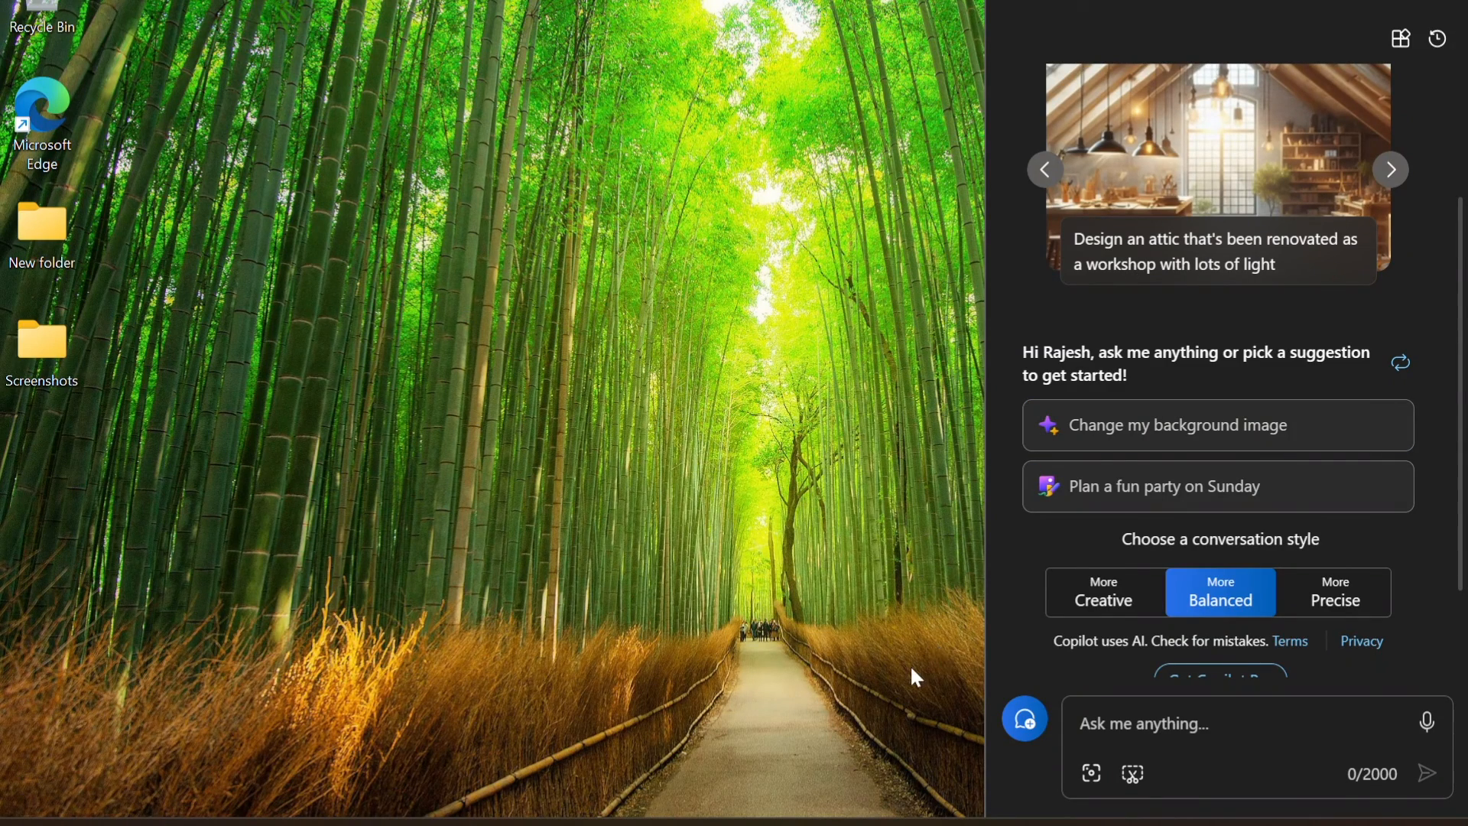